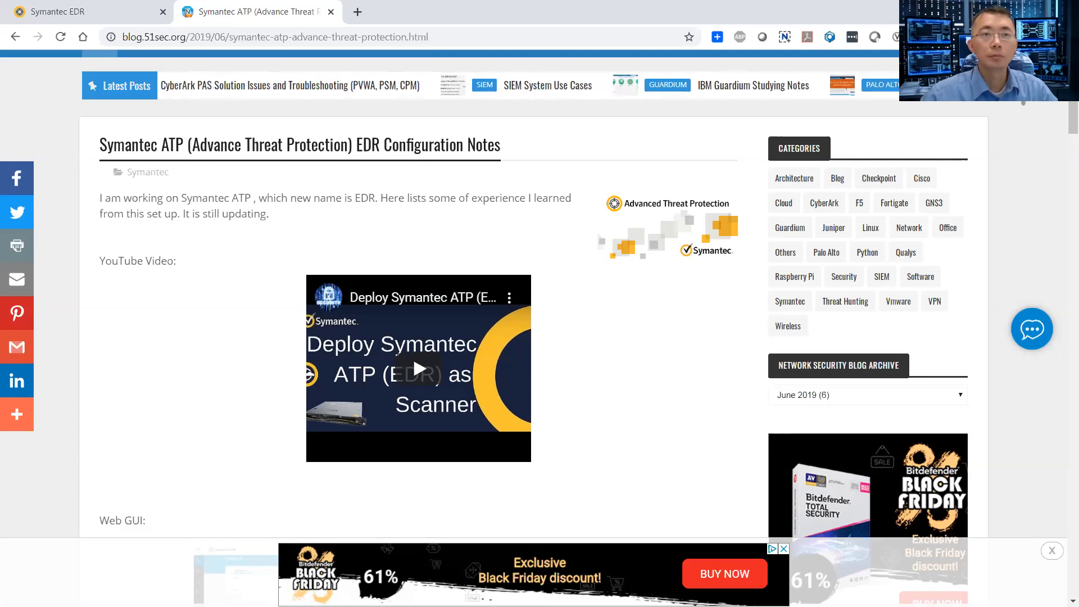
- Switch to the Symantec EDR browser tab, where the Log On page has credentials filled in
click(58, 12)
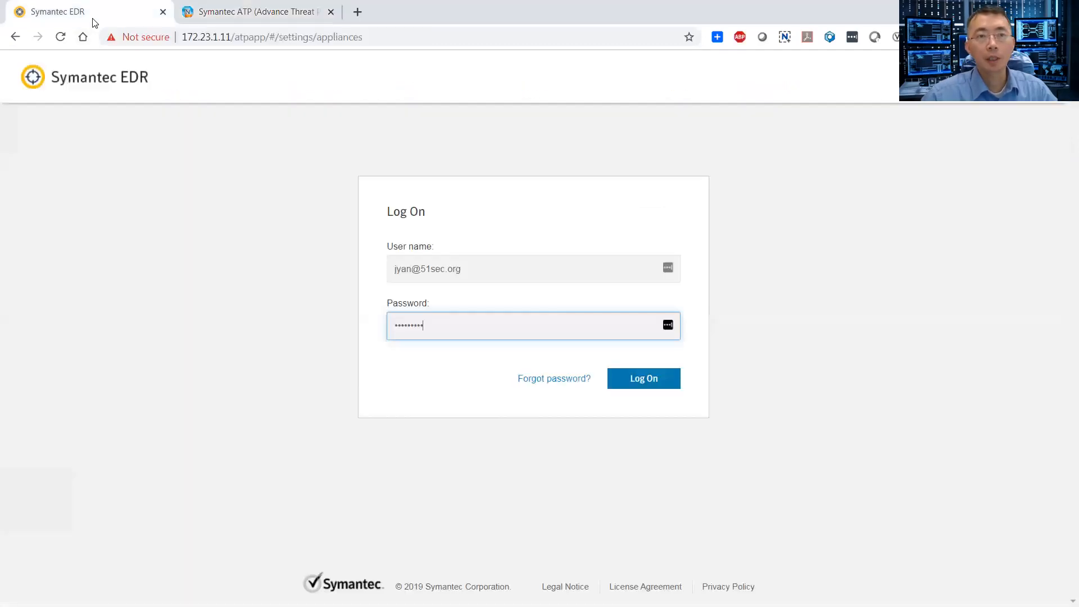
mouse_move(643, 378)
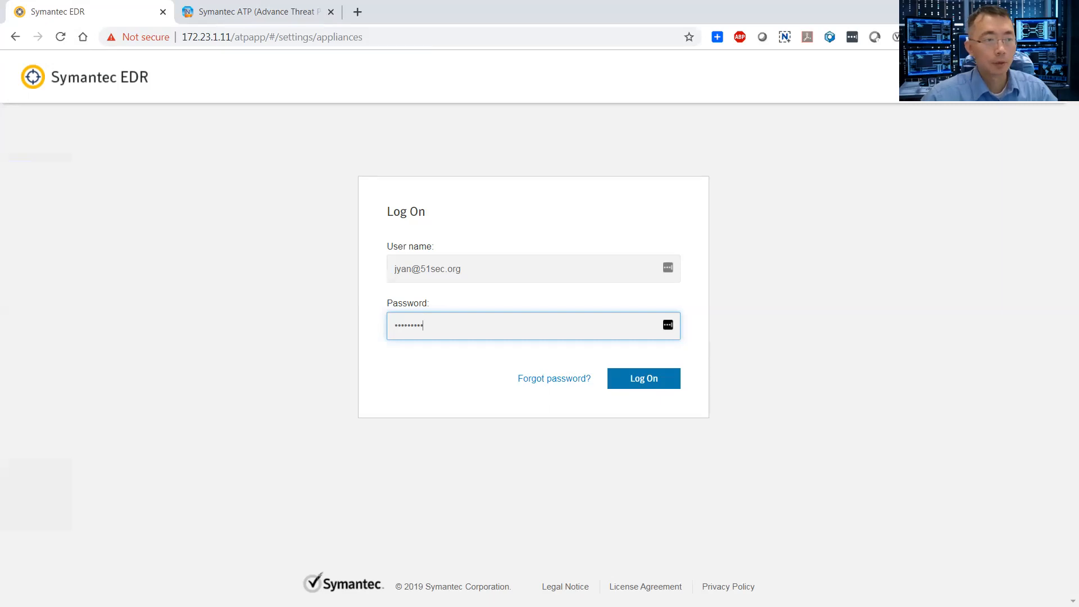
- Log on, confirm the About dialog shows version 4.1.0-951, and close it
click(642, 377)
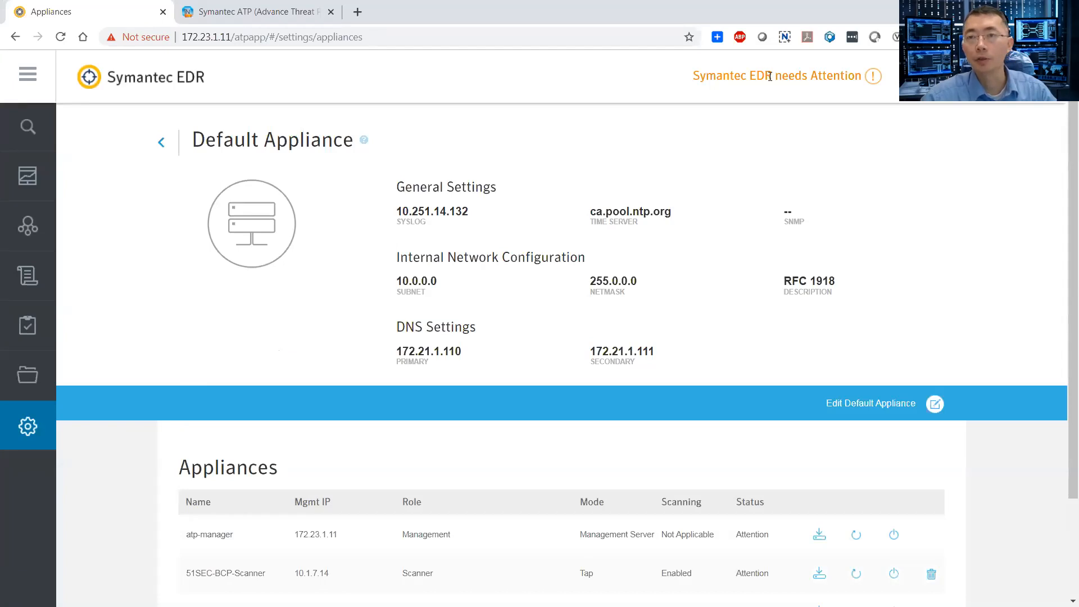
mouse_move(776, 102)
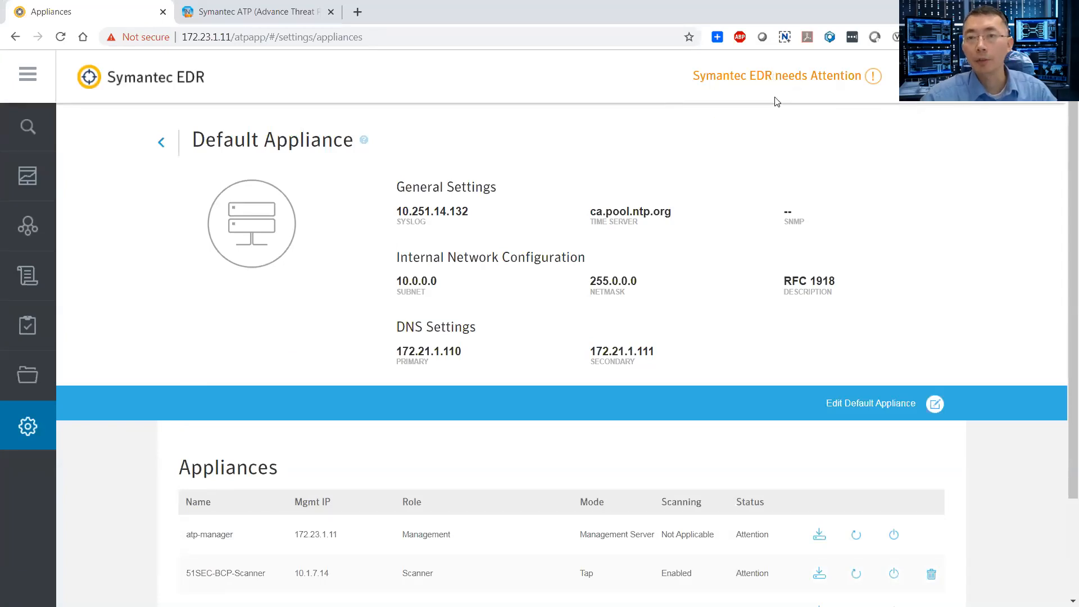
click(989, 101)
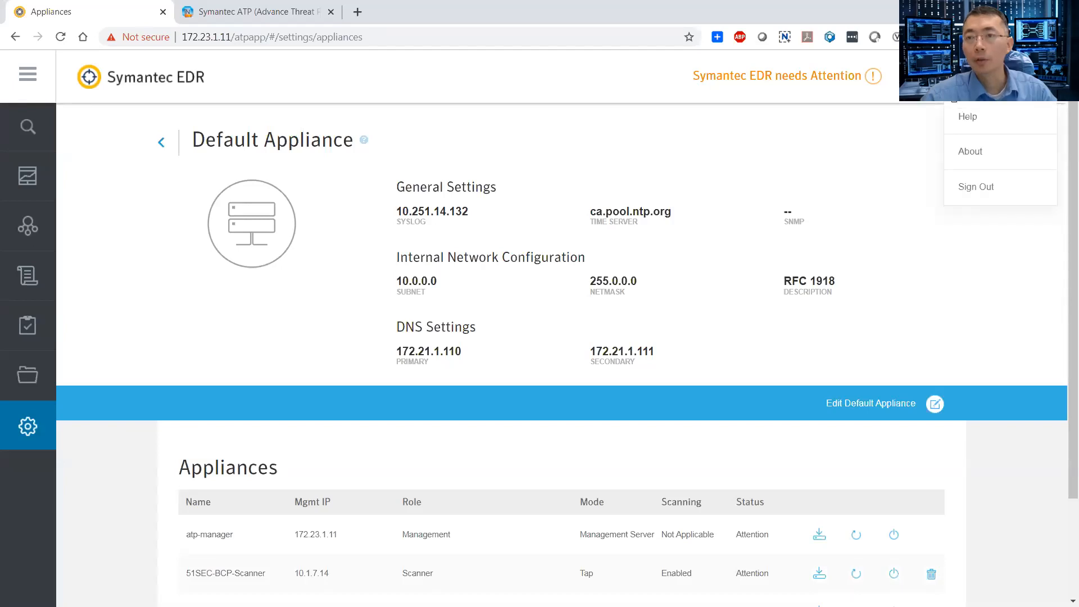
mouse_move(970, 151)
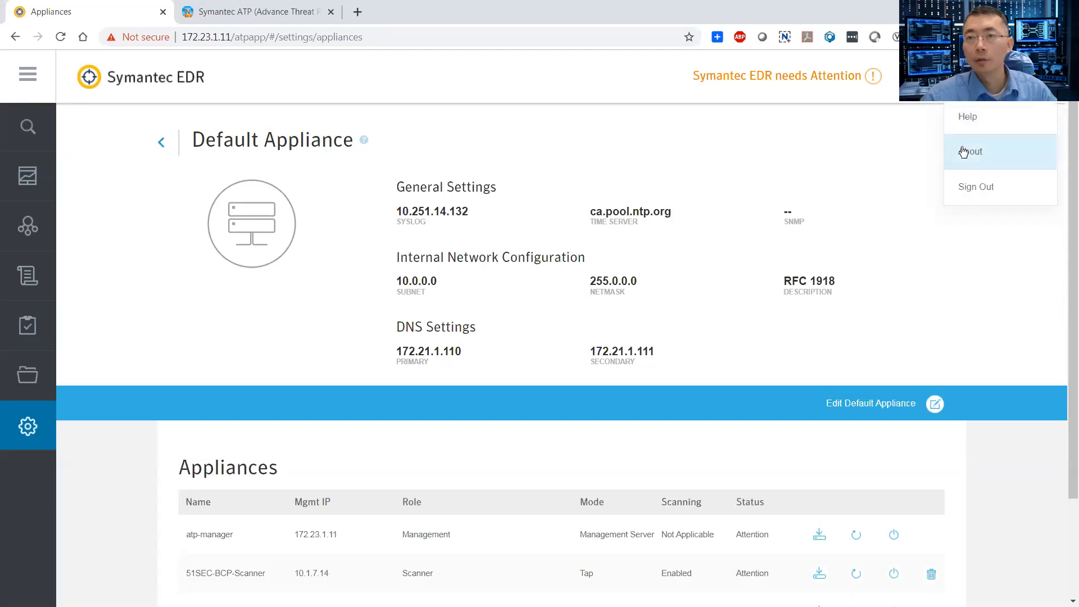
click(971, 152)
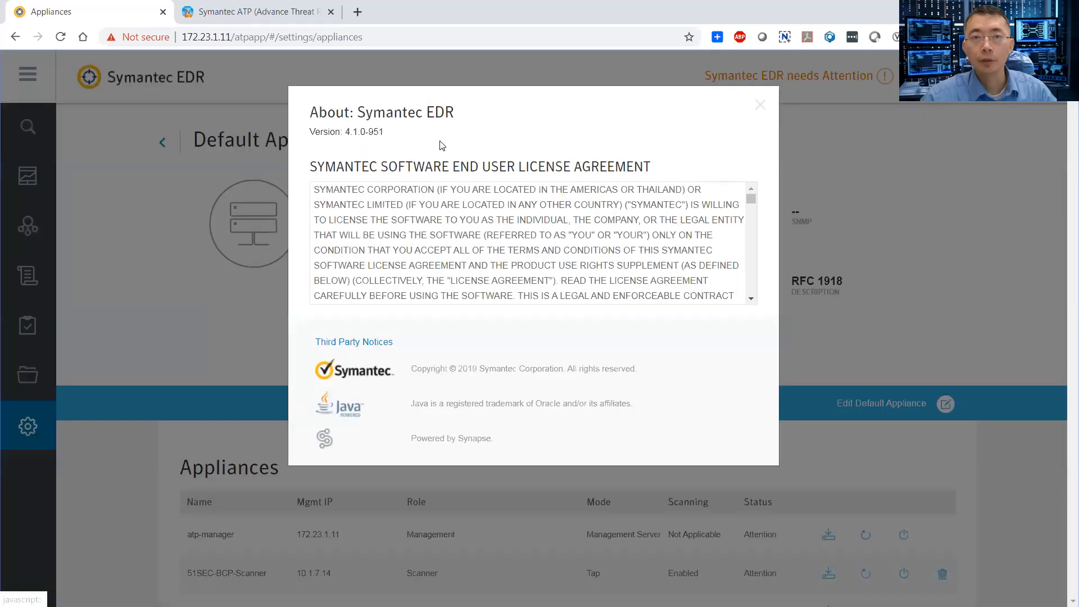
mouse_move(404, 139)
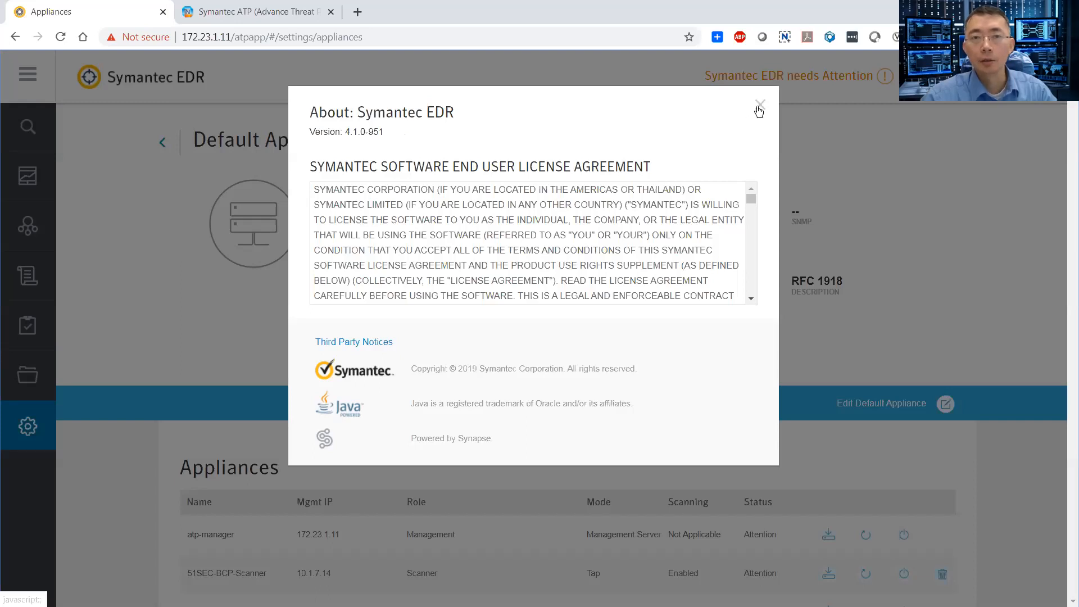
click(759, 108)
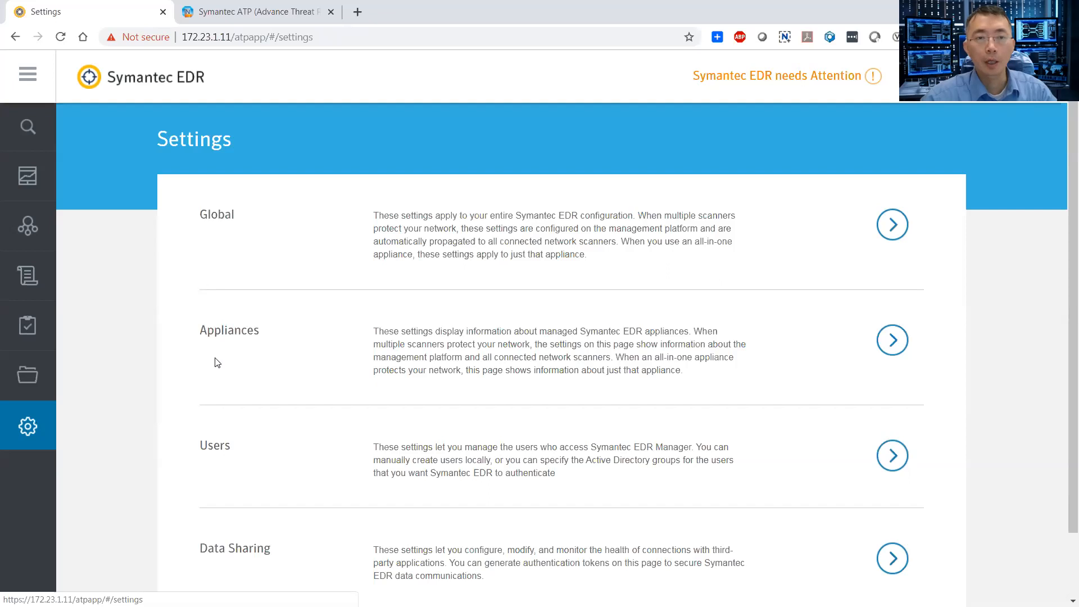
mouse_move(349, 337)
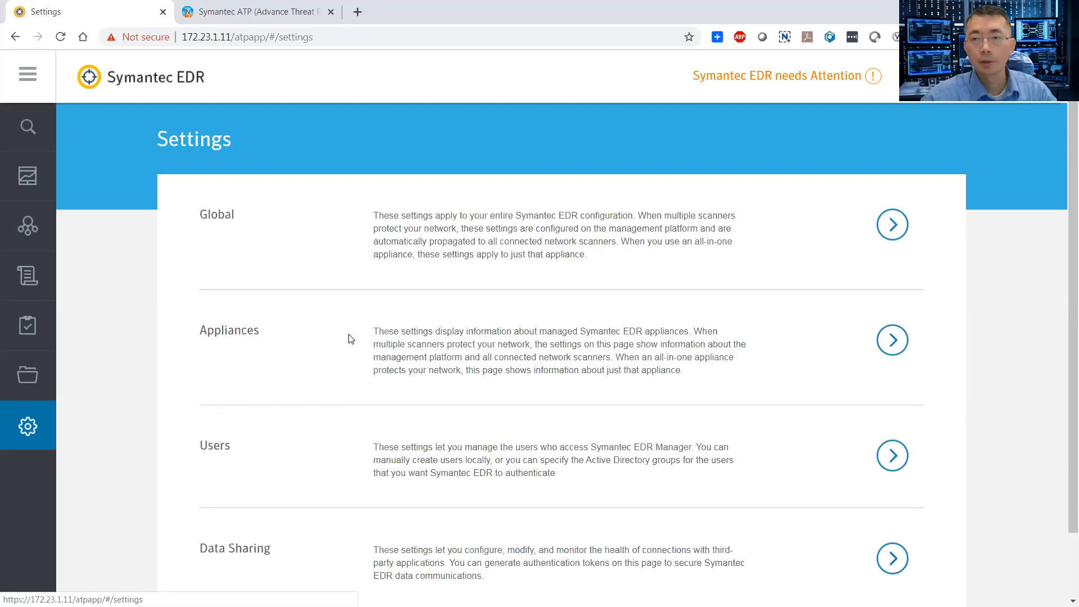
- Open Appliances settings and scroll to the table listing the manager and both scanners
click(892, 340)
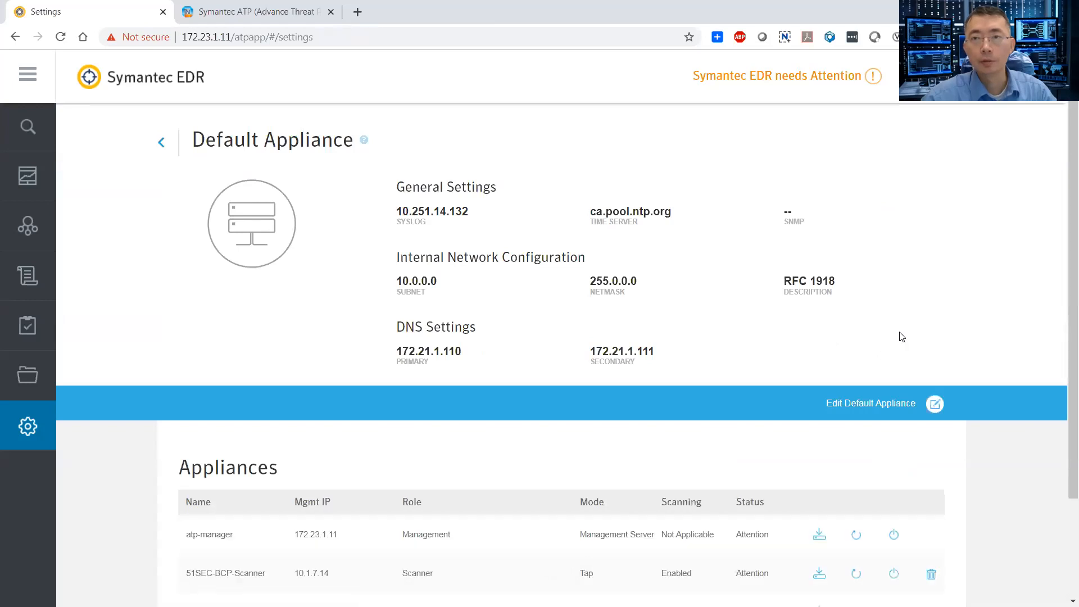
scroll(down, 3)
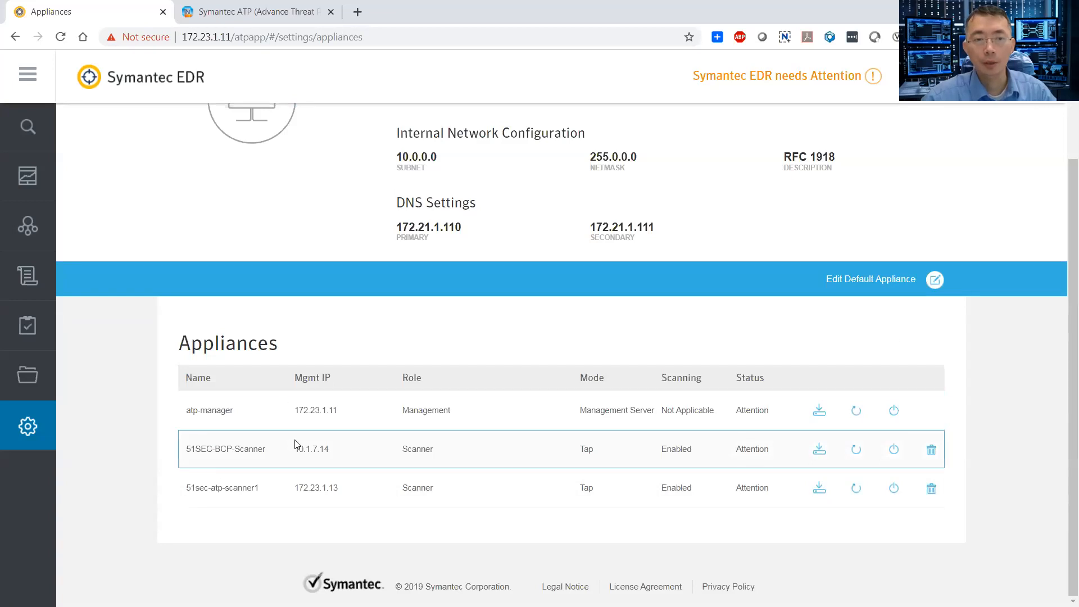
mouse_move(344, 459)
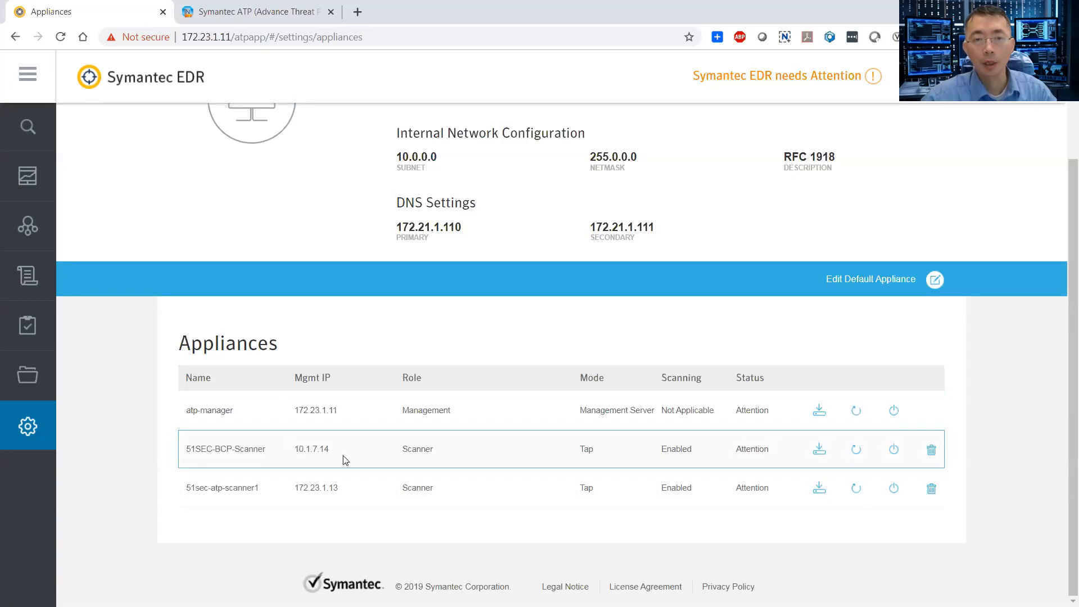
mouse_move(711, 448)
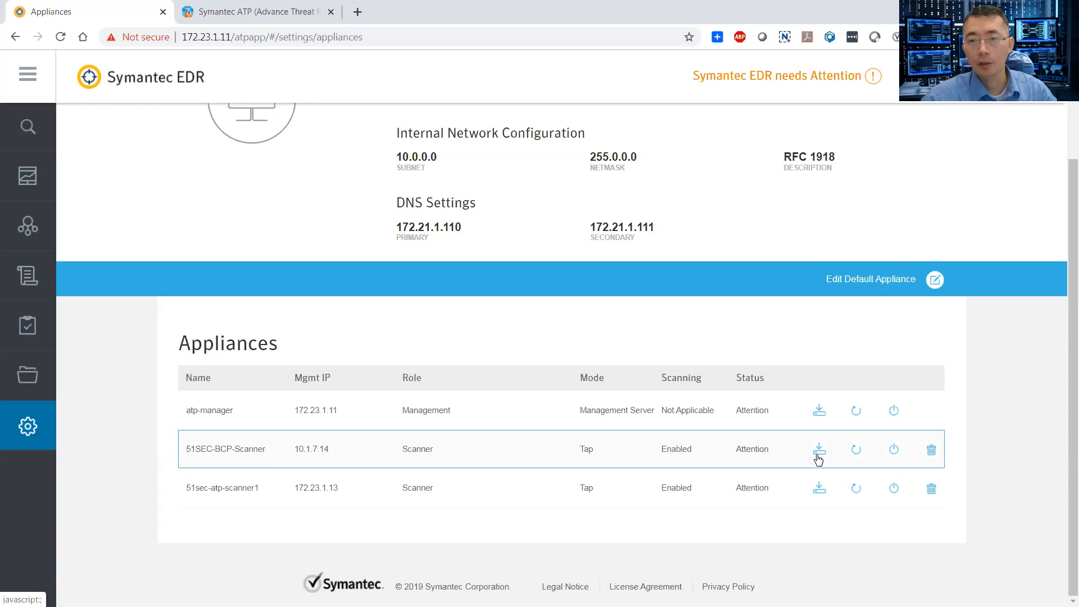
mouse_move(826, 457)
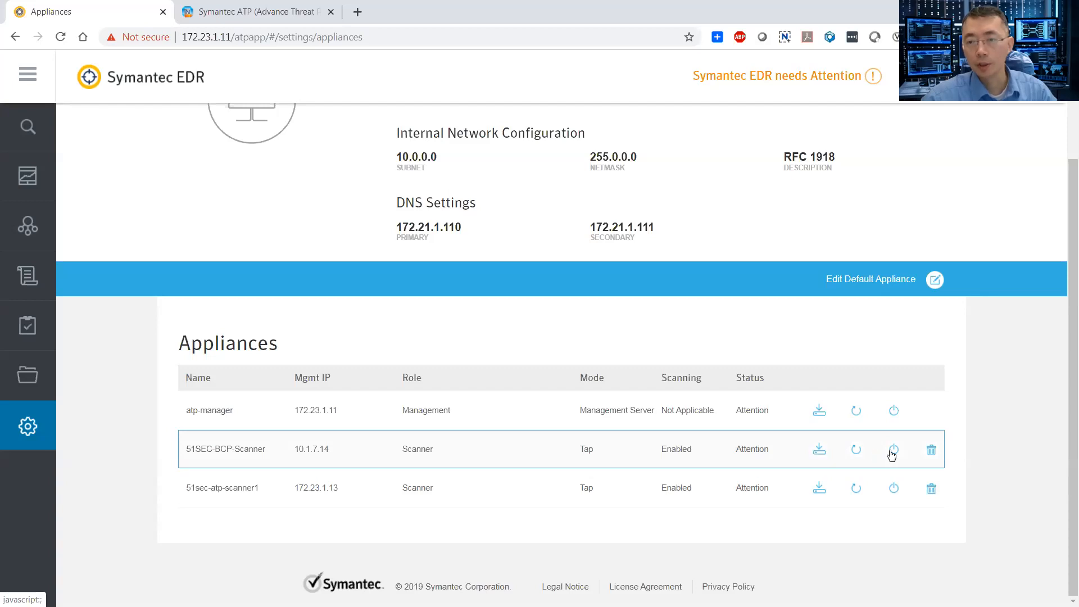
mouse_move(856, 454)
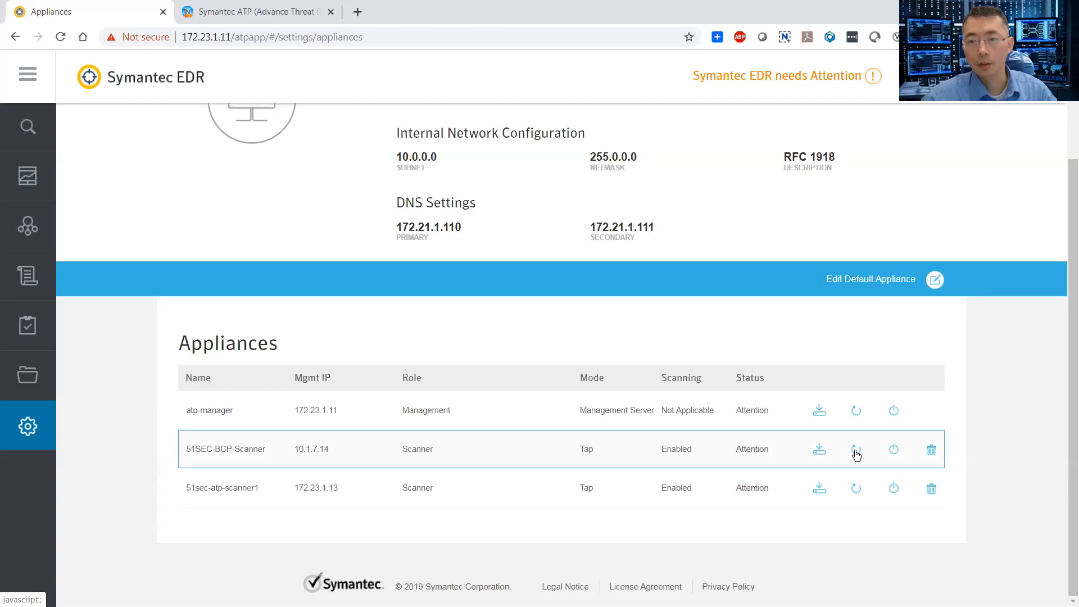
mouse_move(819, 454)
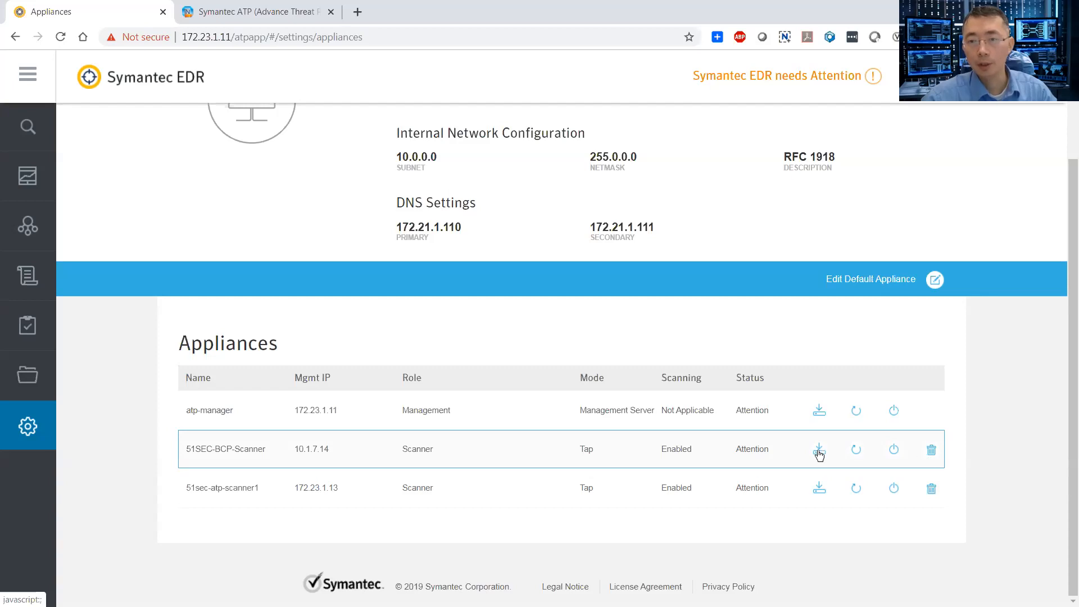
click(819, 448)
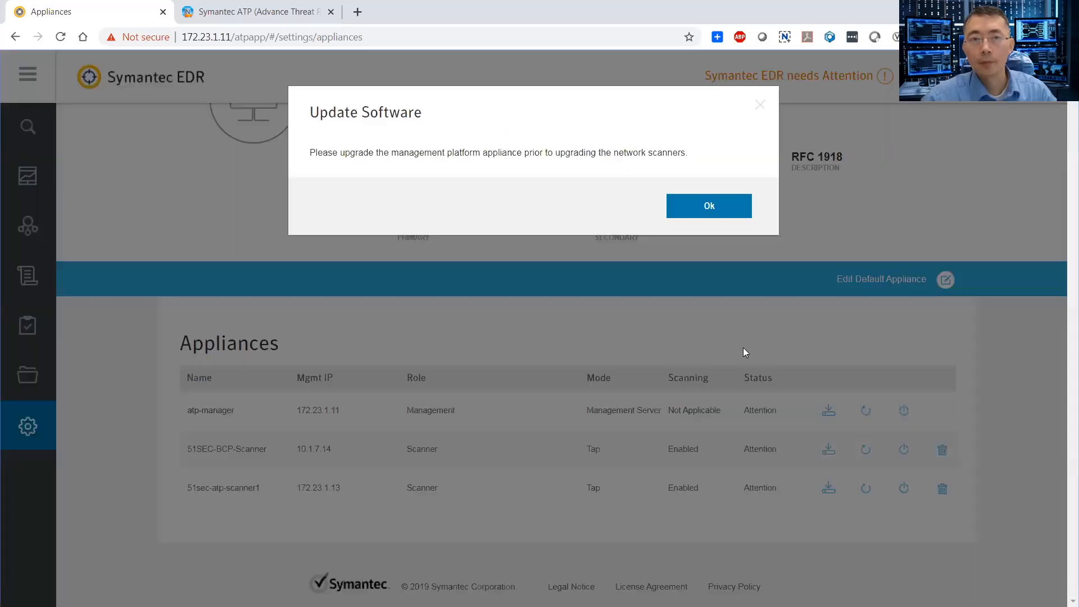
mouse_move(423, 166)
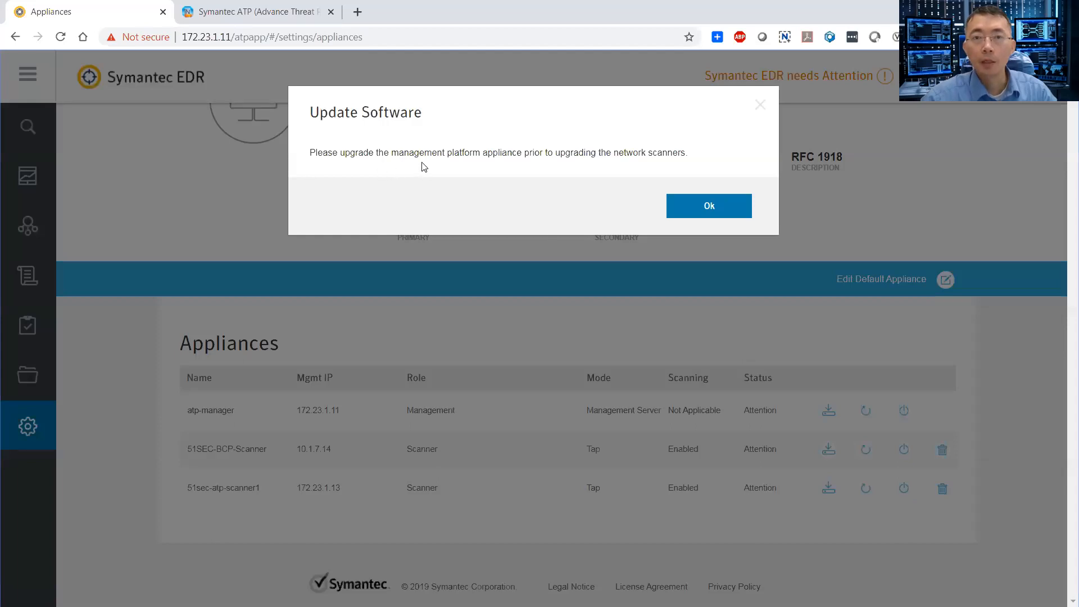
mouse_move(585, 163)
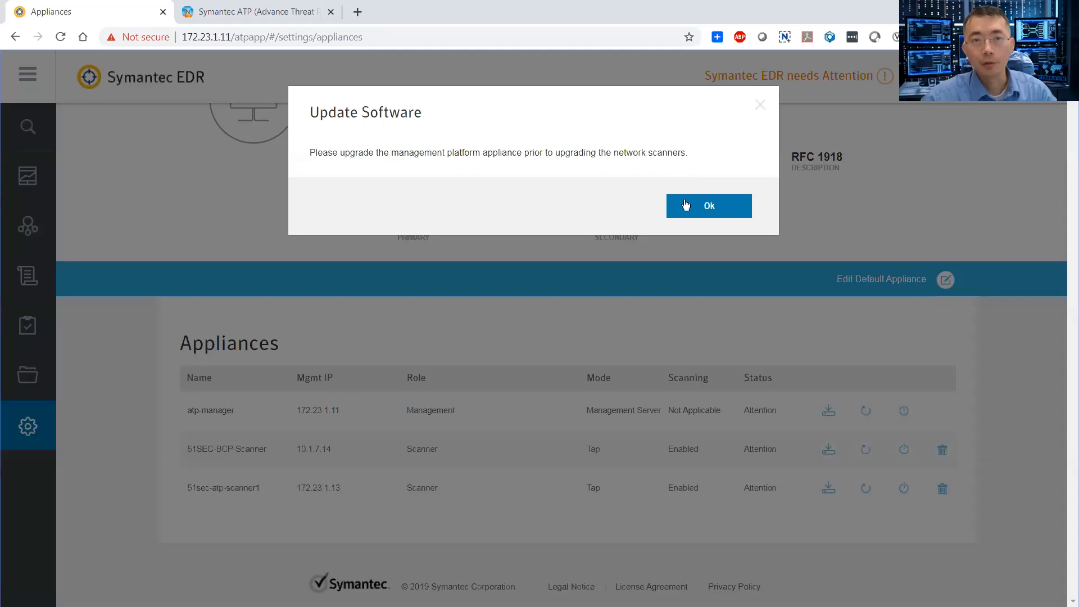
click(708, 205)
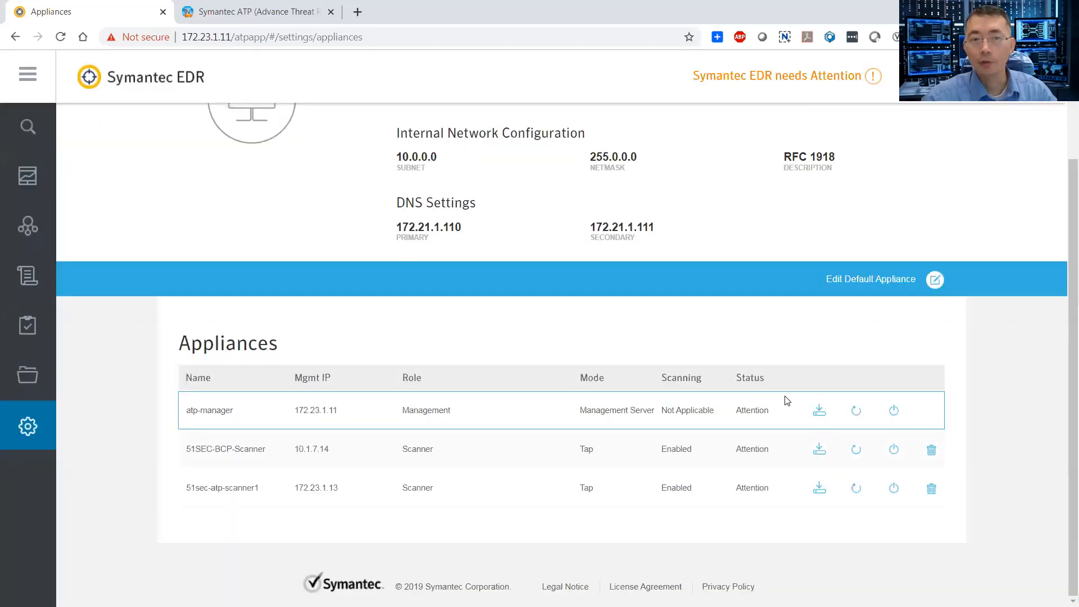
mouse_move(791, 402)
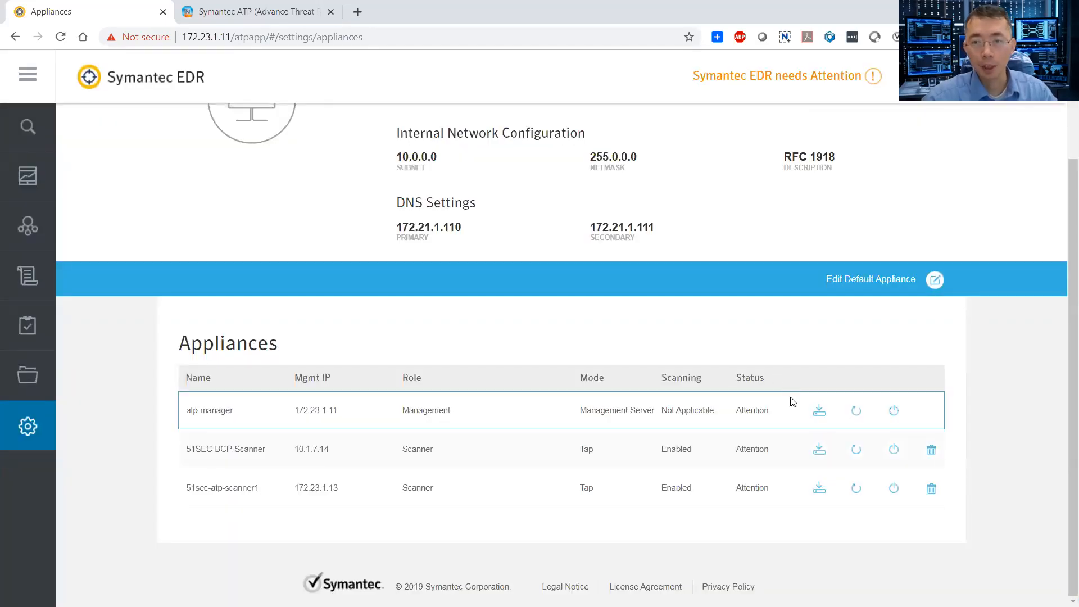
mouse_move(818, 417)
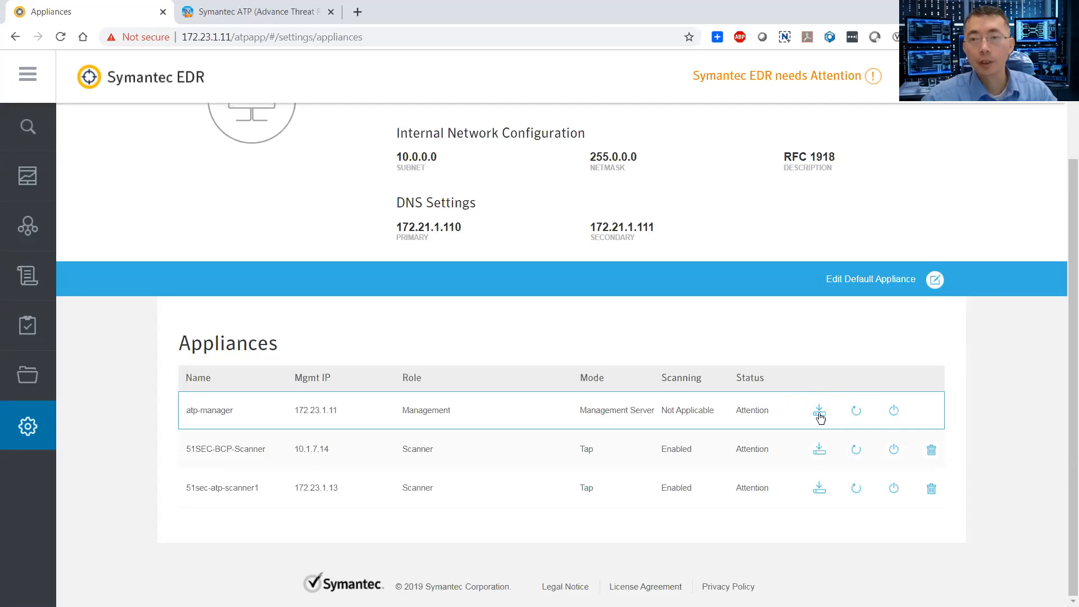
- Accept the warning to upgrade atp-manager to 4.2.1-8
click(818, 410)
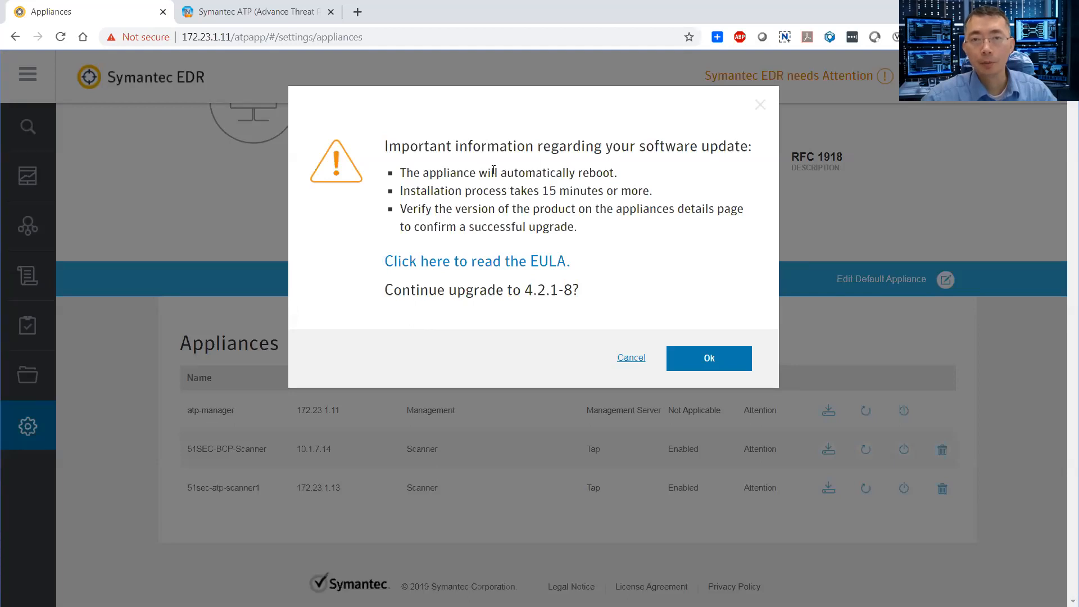
mouse_move(529, 184)
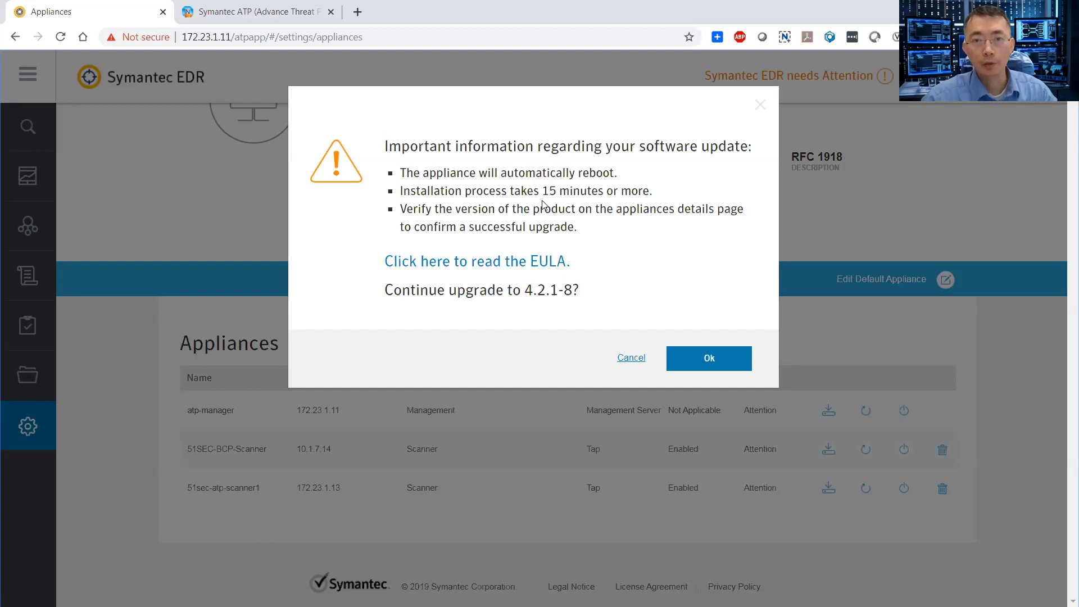
mouse_move(544, 227)
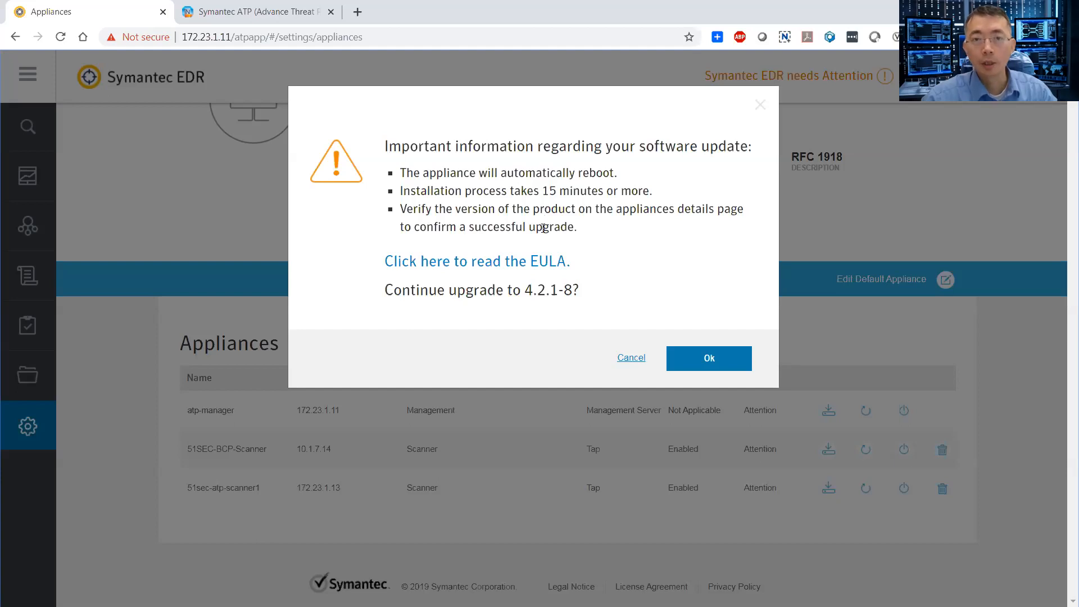
mouse_move(594, 292)
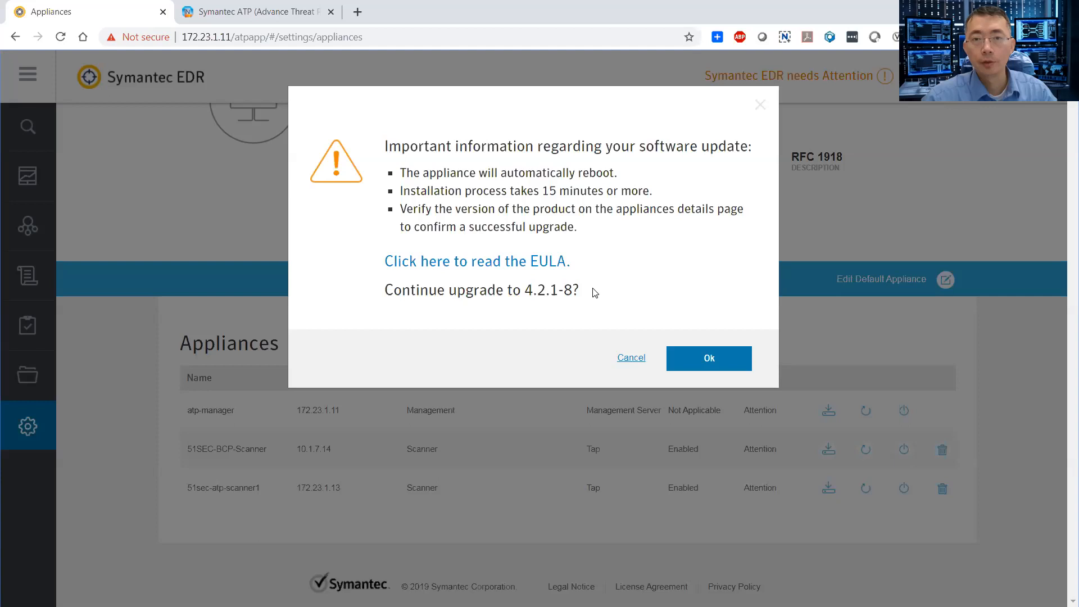
mouse_move(556, 292)
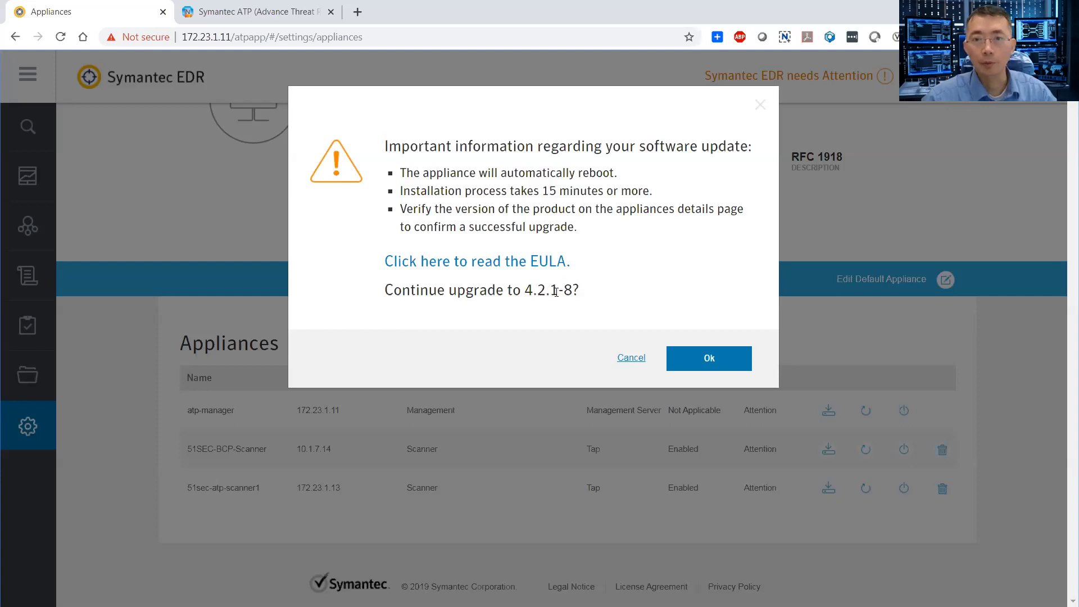
mouse_move(687, 361)
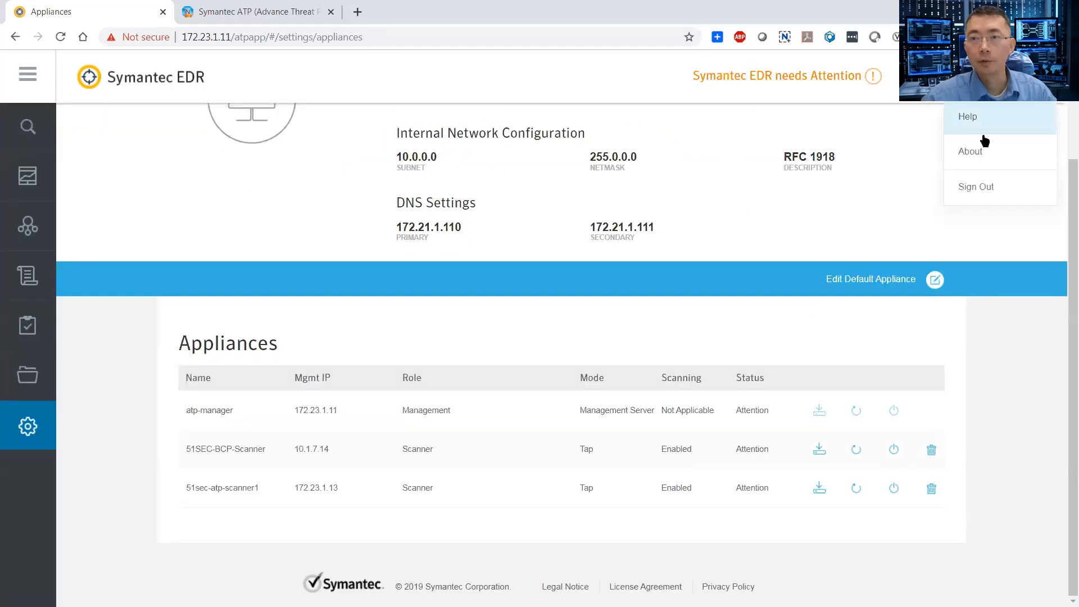
- Recheck version 4.1.0-951 in About, then attempt the software update on 51SEC-BCP-Scanner
click(969, 151)
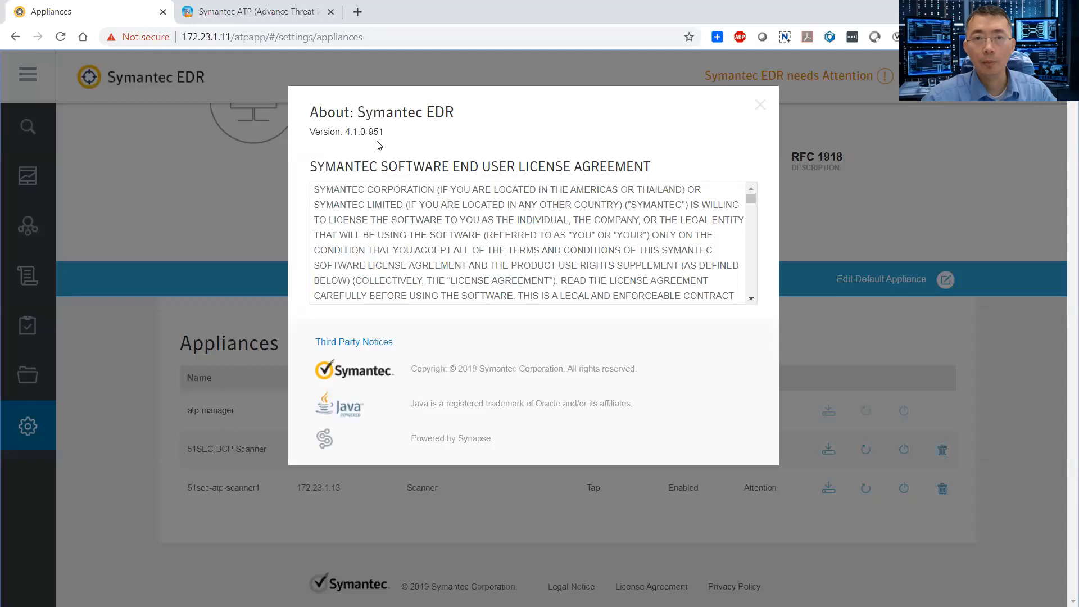
click(759, 104)
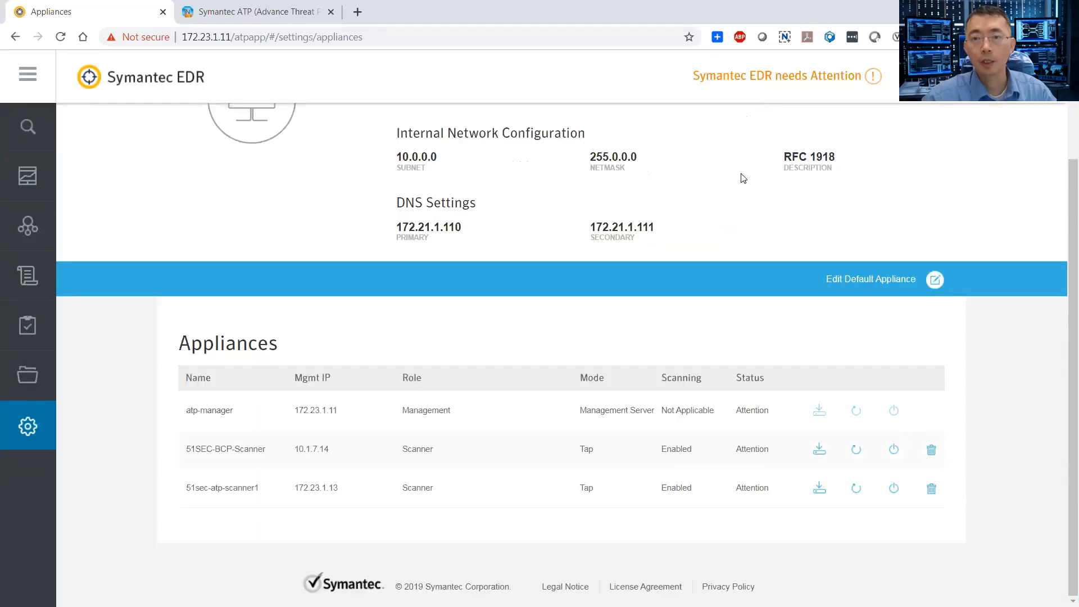
mouse_move(721, 279)
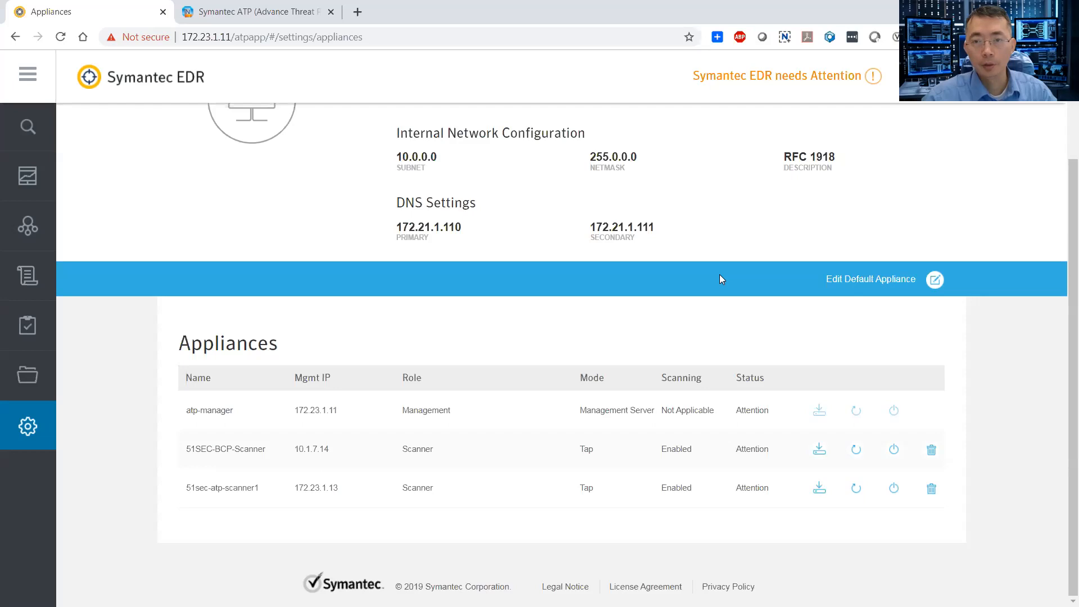
mouse_move(746, 363)
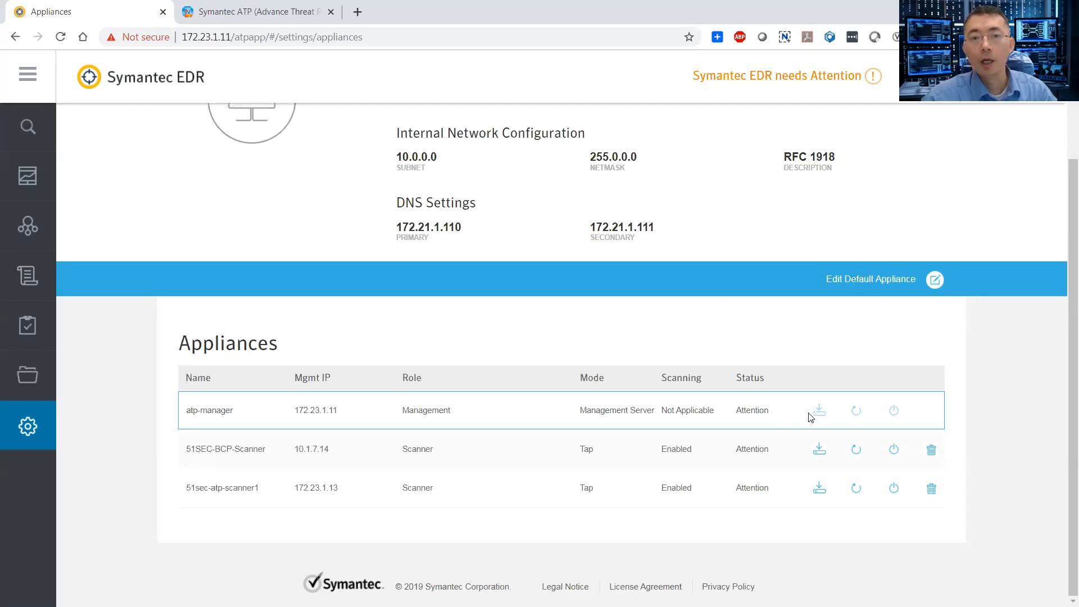
mouse_move(816, 428)
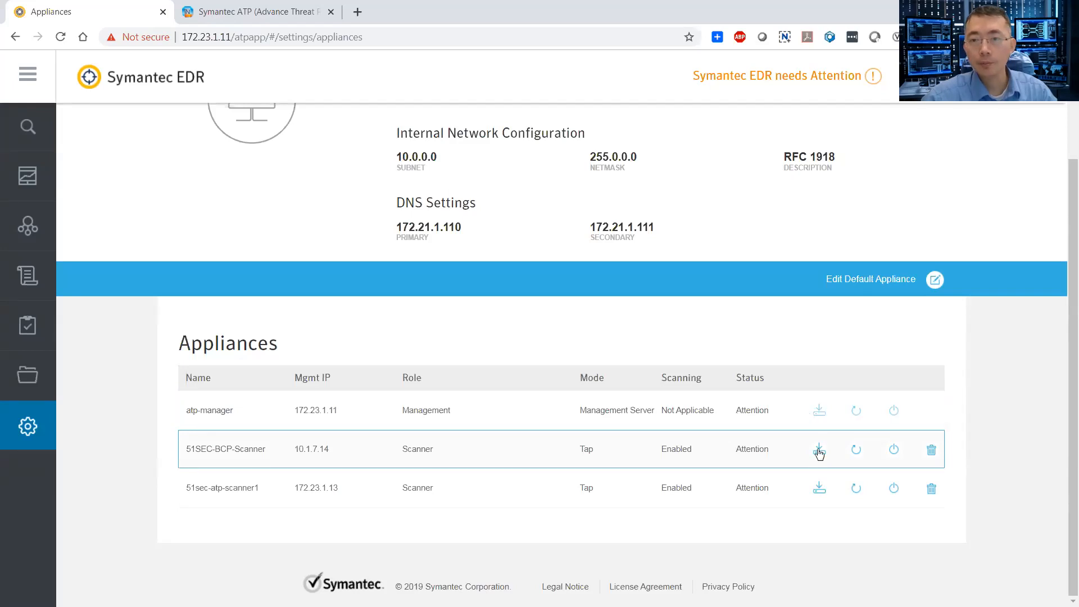
click(819, 449)
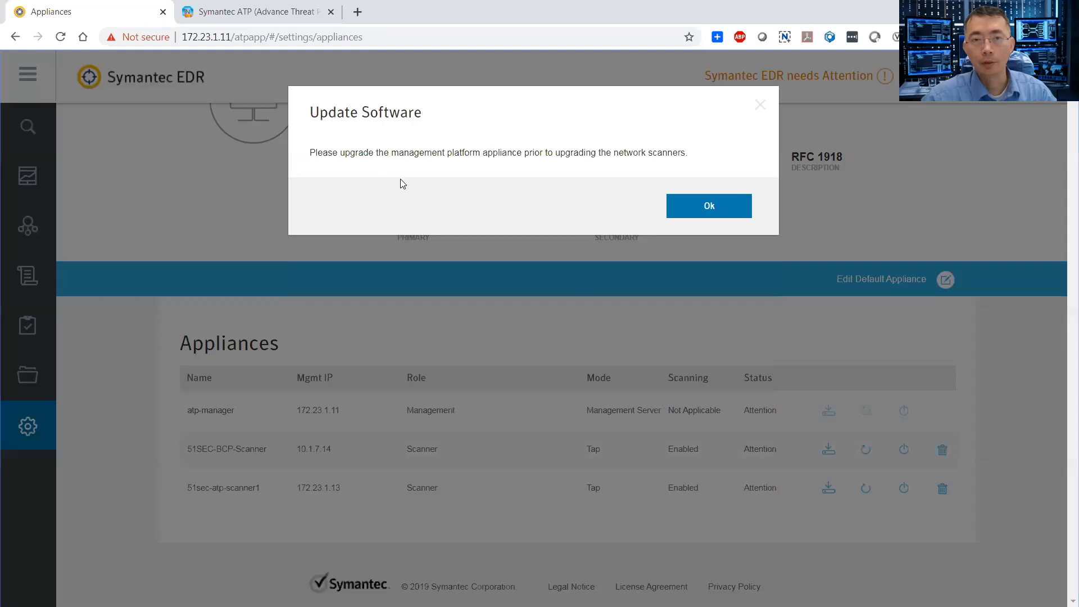
mouse_move(384, 169)
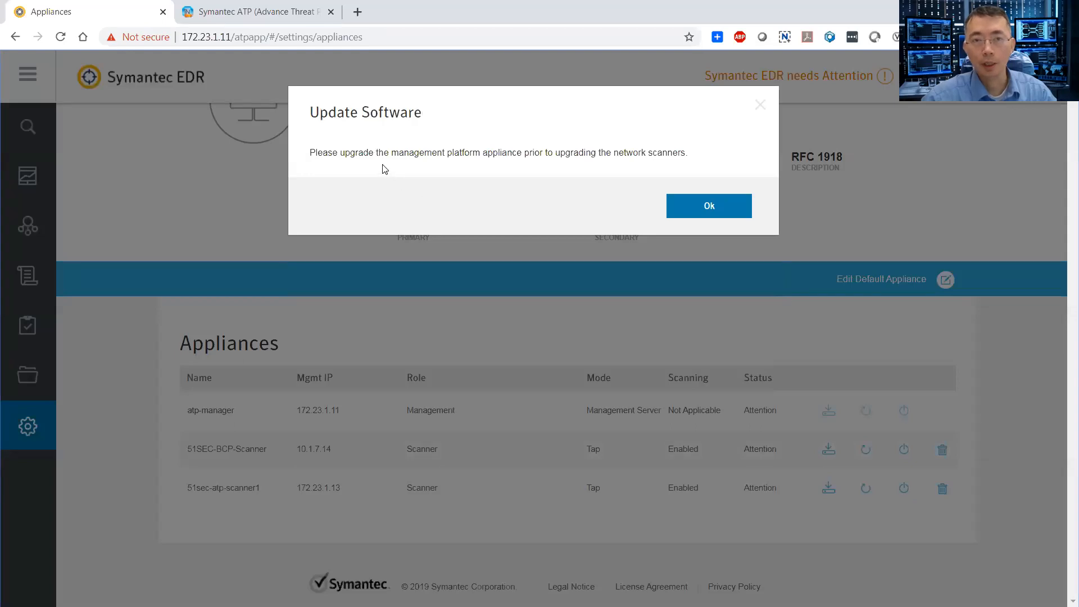
mouse_move(459, 166)
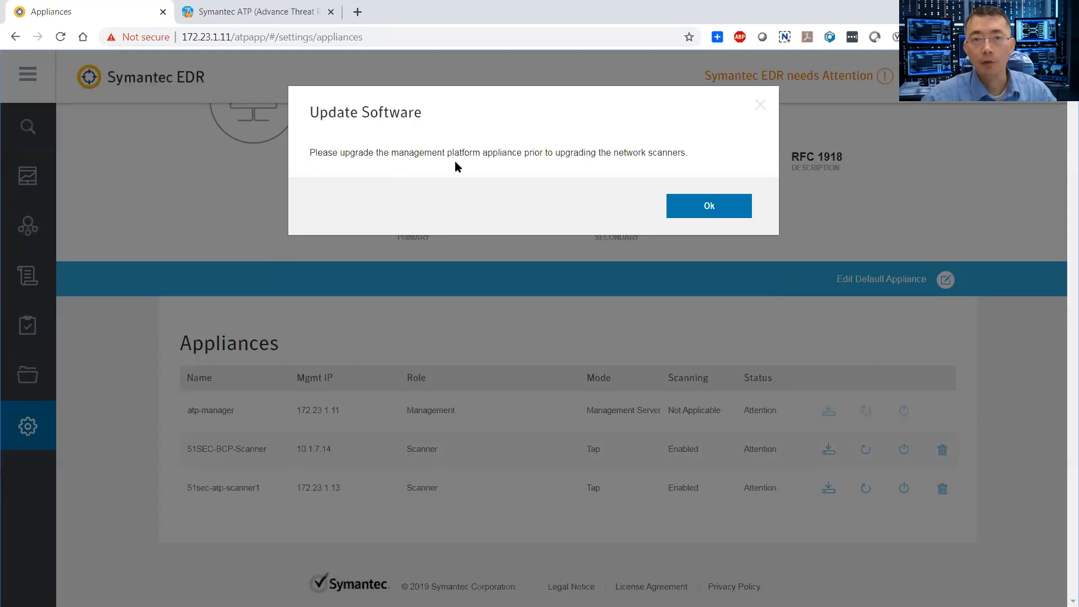
mouse_move(708, 206)
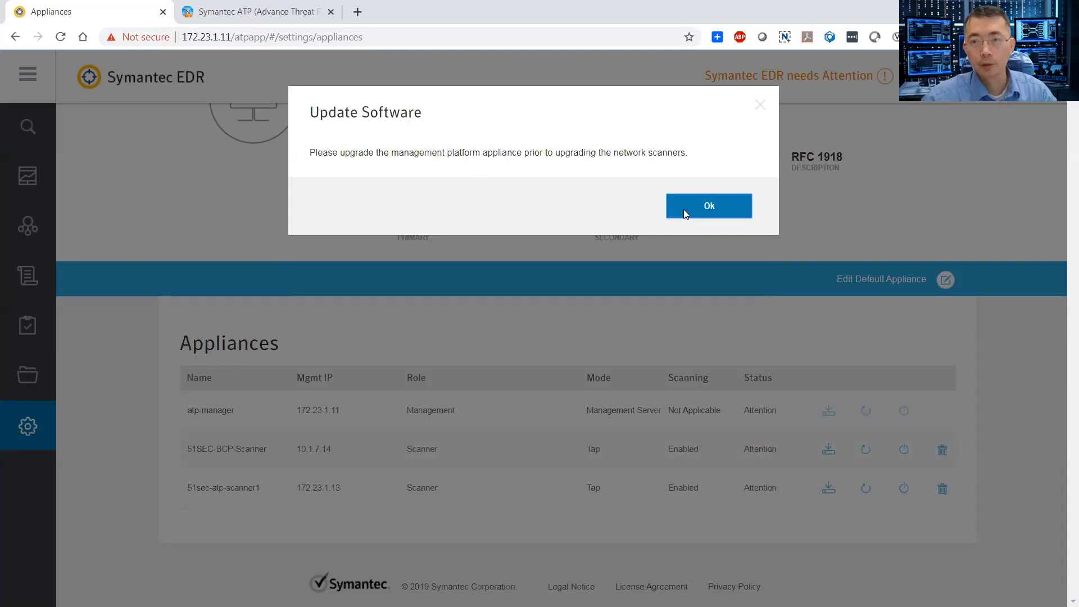
- Acknowledge the notice that the manager must be upgraded before the scanners
click(708, 206)
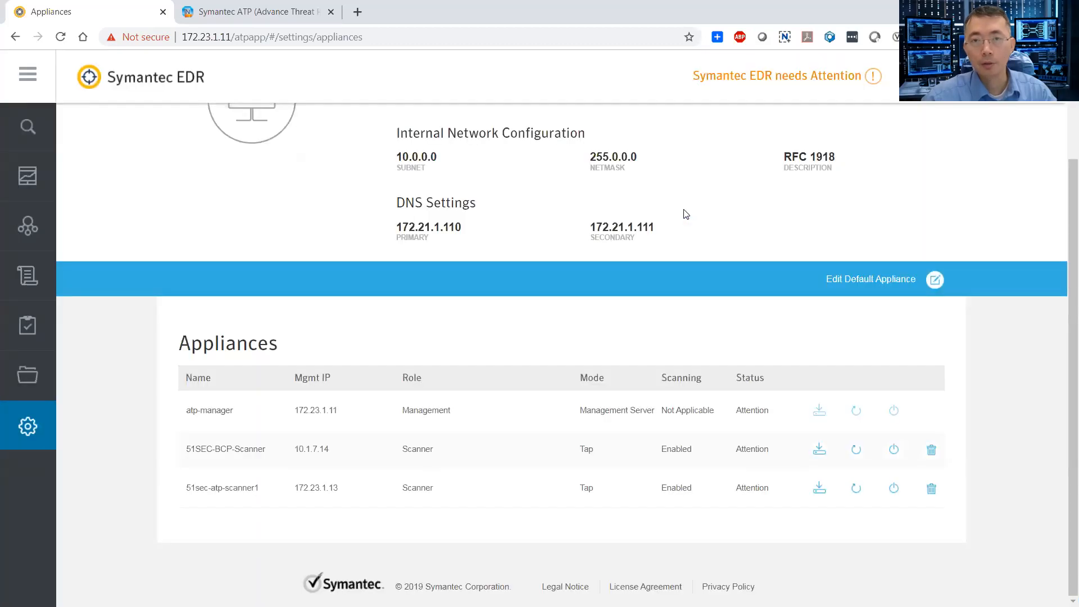
mouse_move(699, 241)
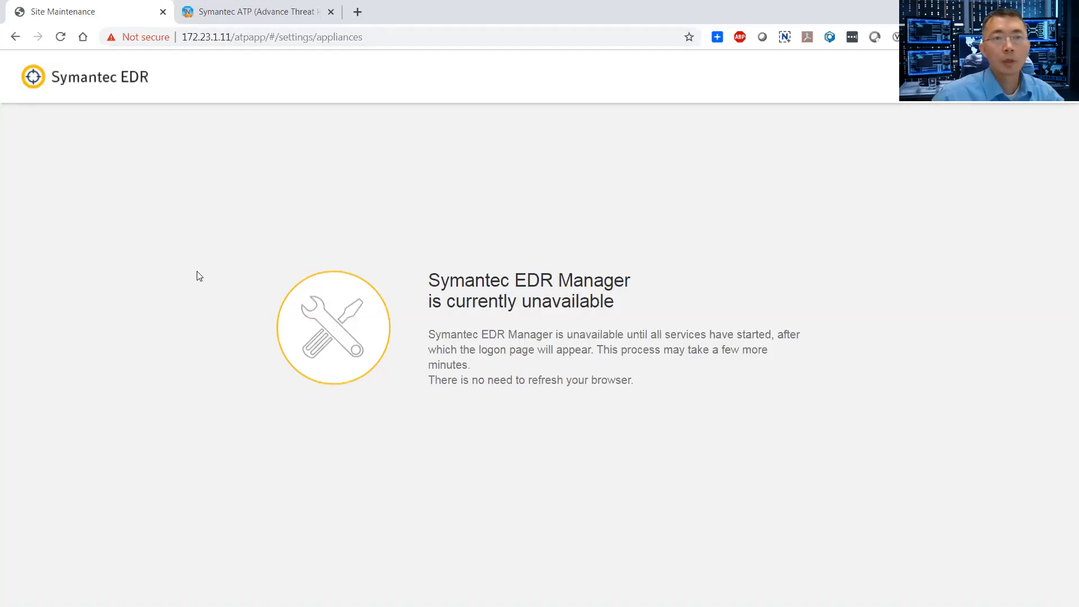
mouse_move(190, 184)
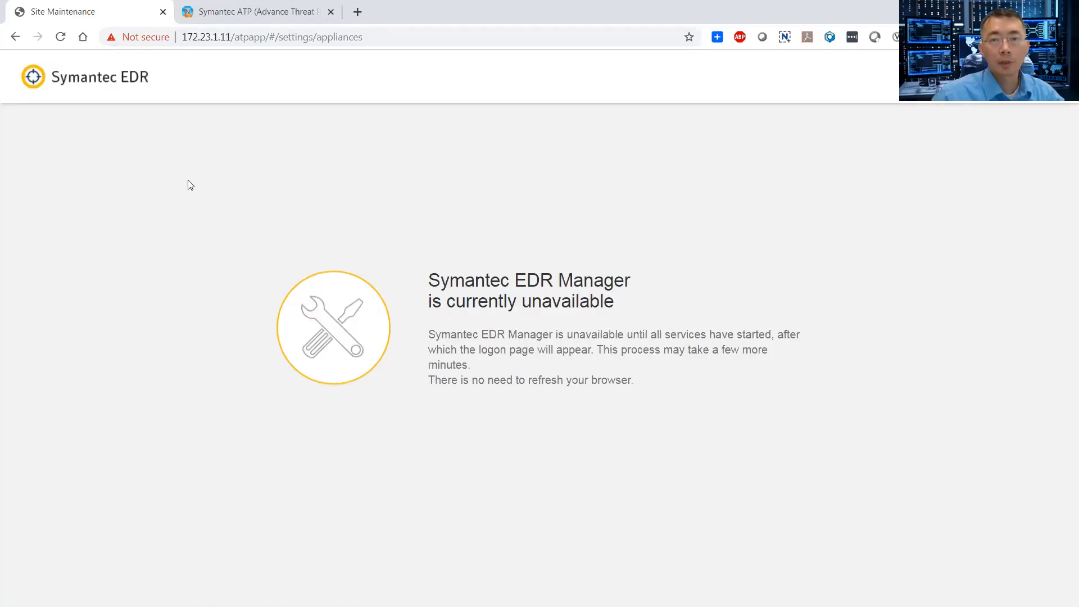
- Reload the Site Maintenance page while the manager goes offline for its upgrade
click(60, 37)
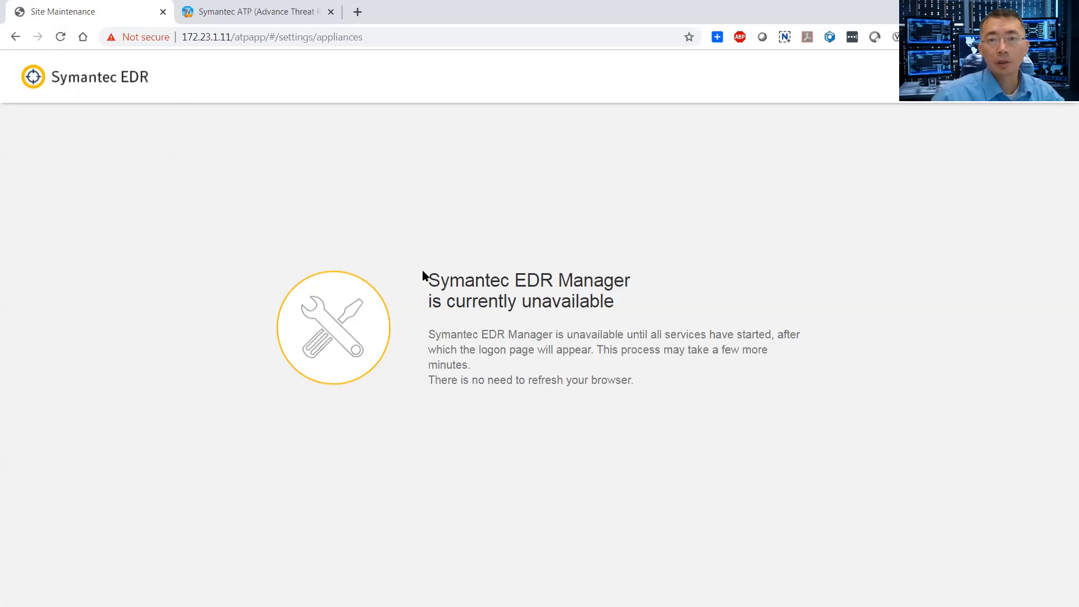
mouse_move(633, 308)
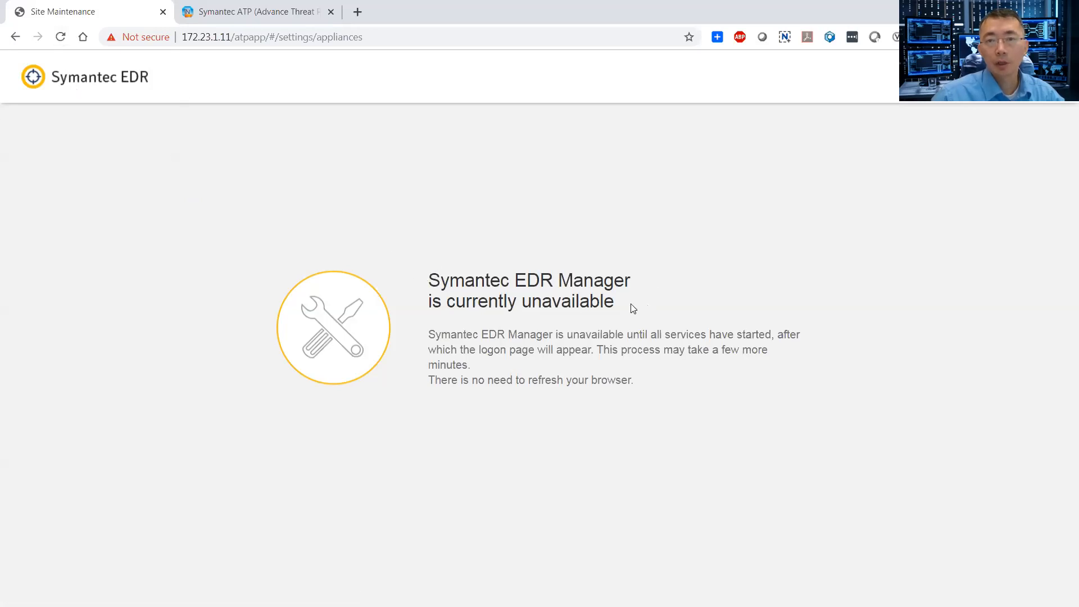
mouse_move(429, 350)
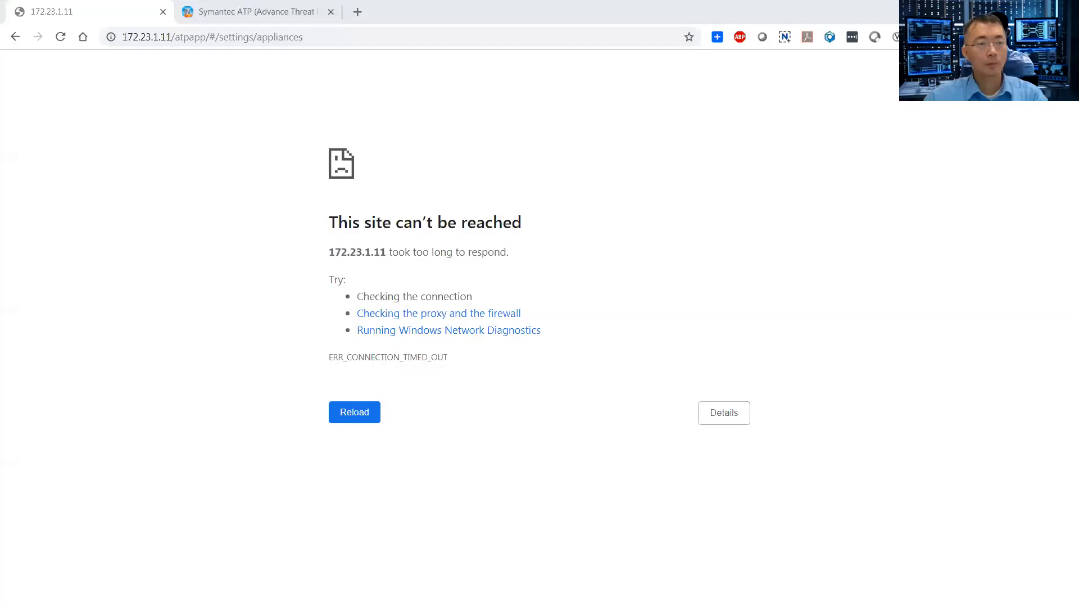
mouse_move(260, 383)
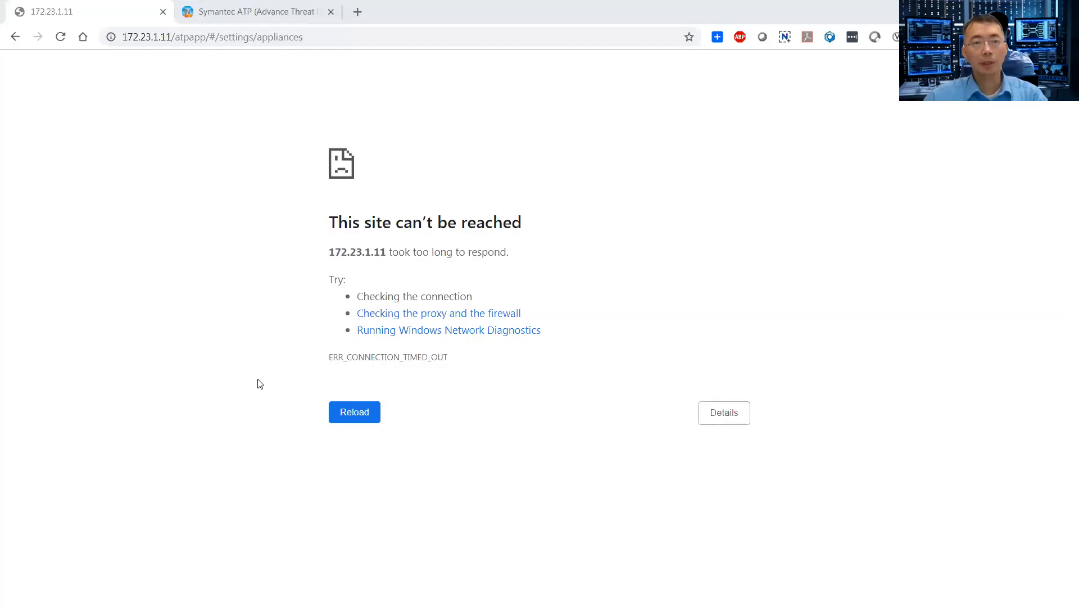
- Keep reloading the manager address until its Log On page comes back
click(61, 37)
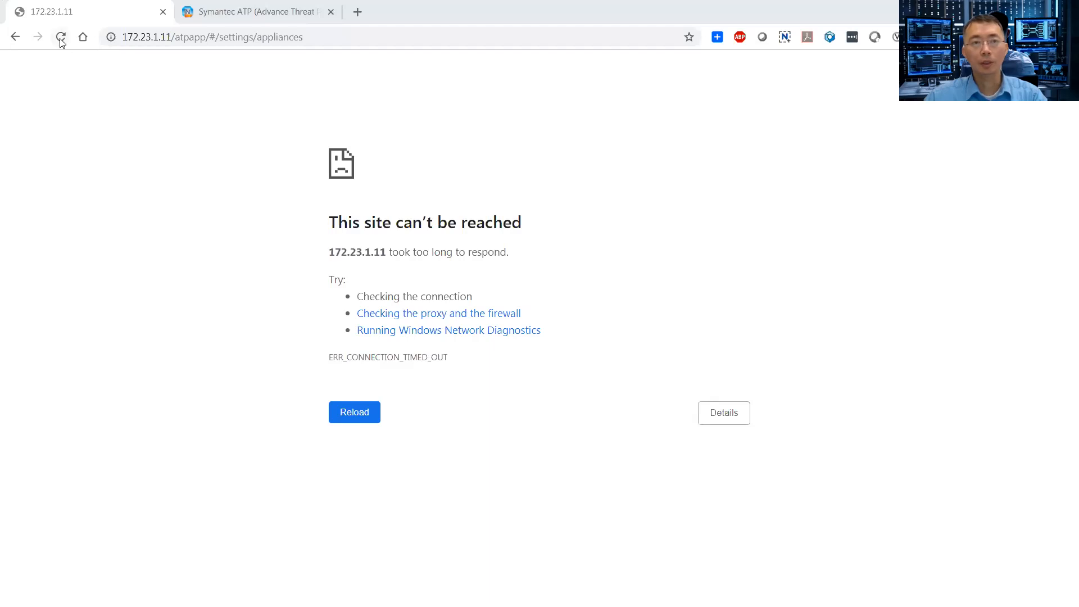
click(61, 37)
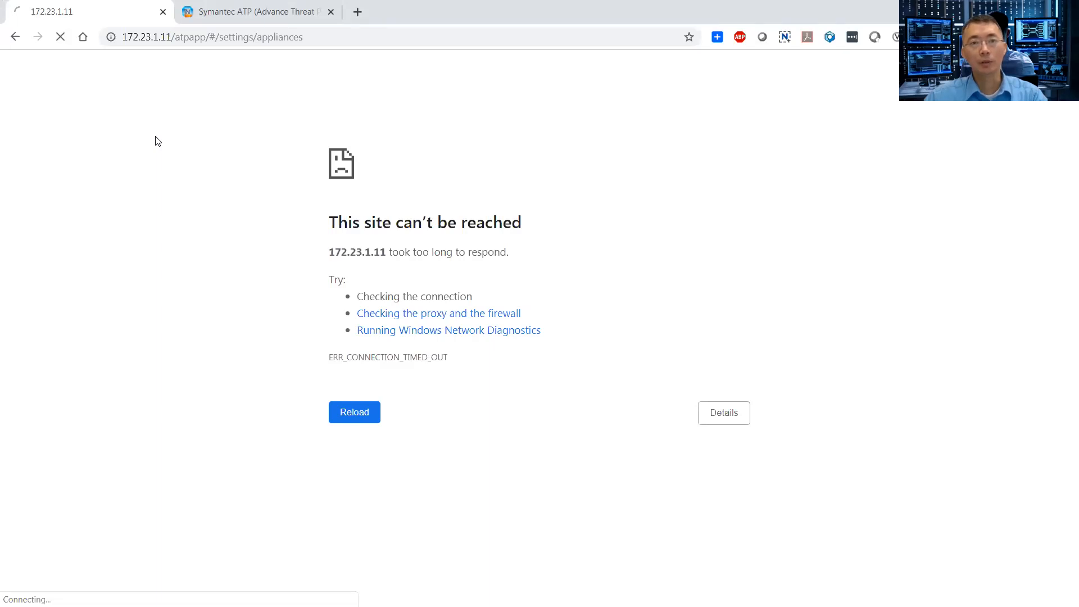
mouse_move(144, 161)
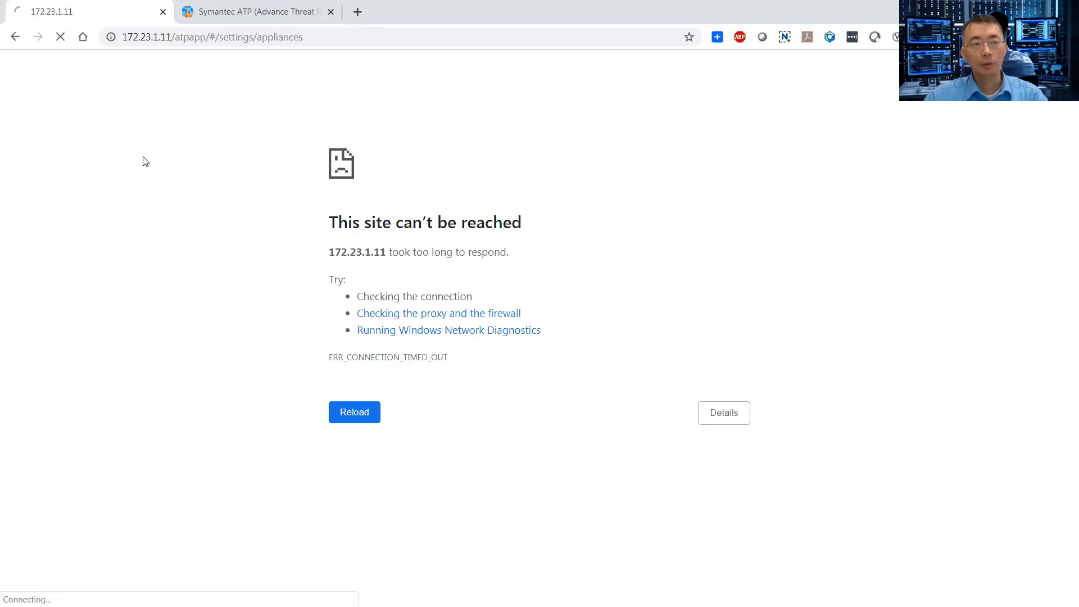
mouse_move(108, 294)
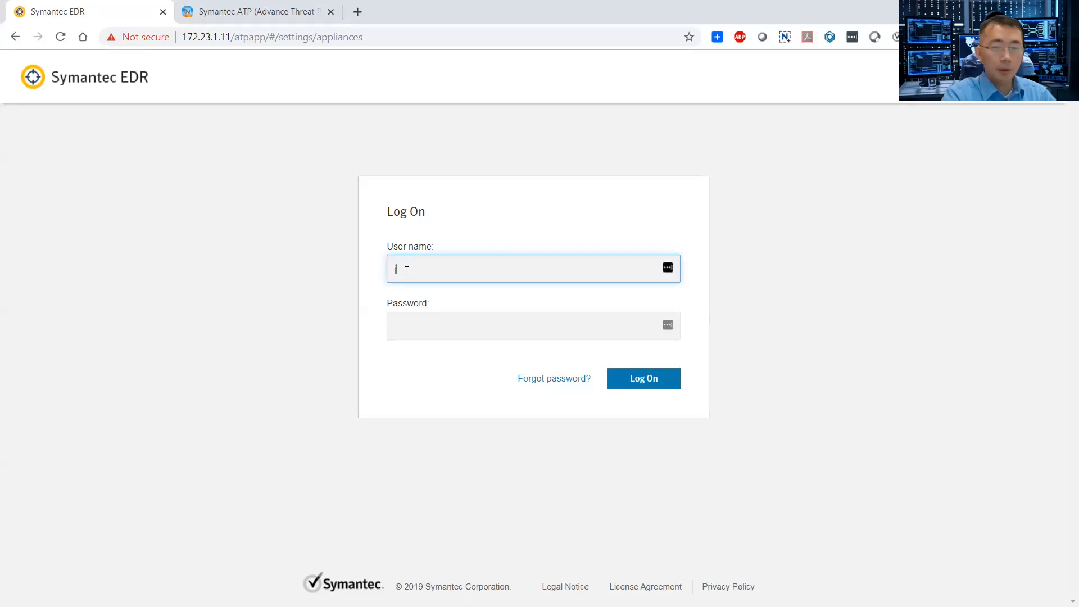
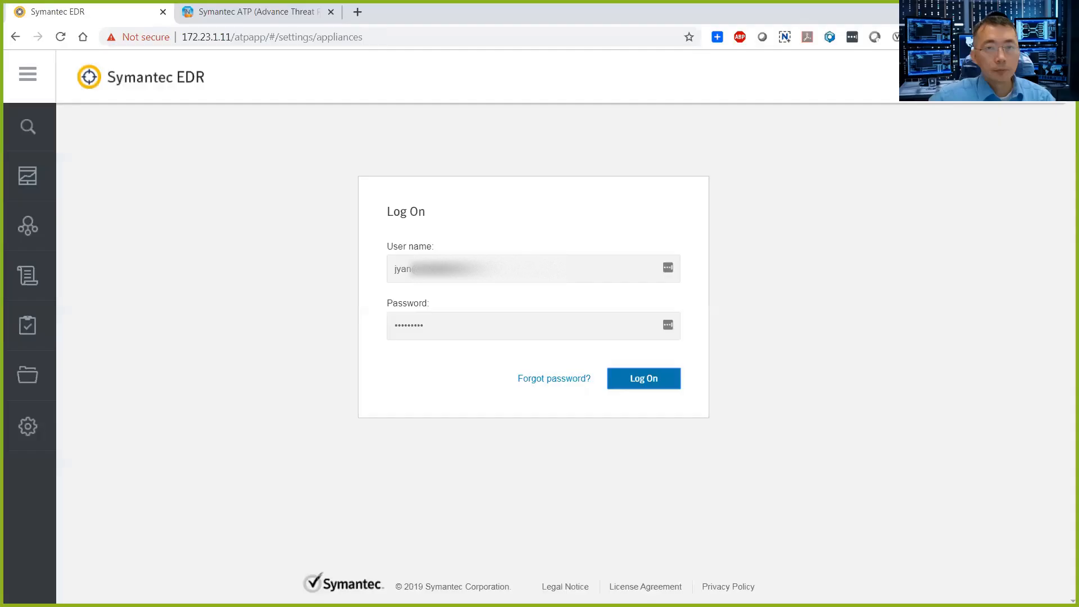
- Confirm the About dialog now reports version 4.2.1-8, highlight it, and close the dialog
click(641, 378)
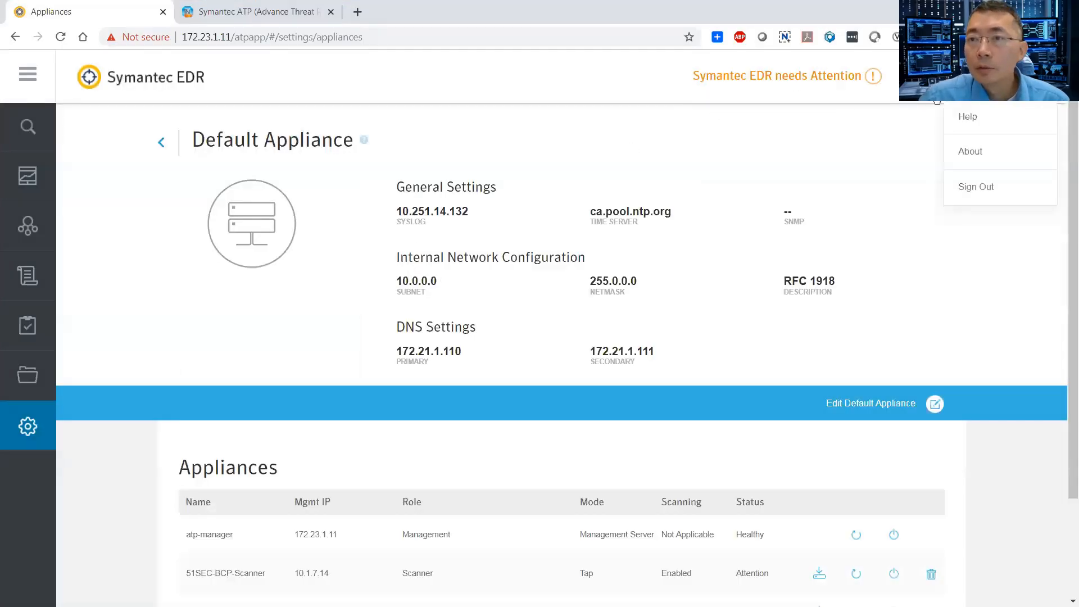
mouse_move(971, 151)
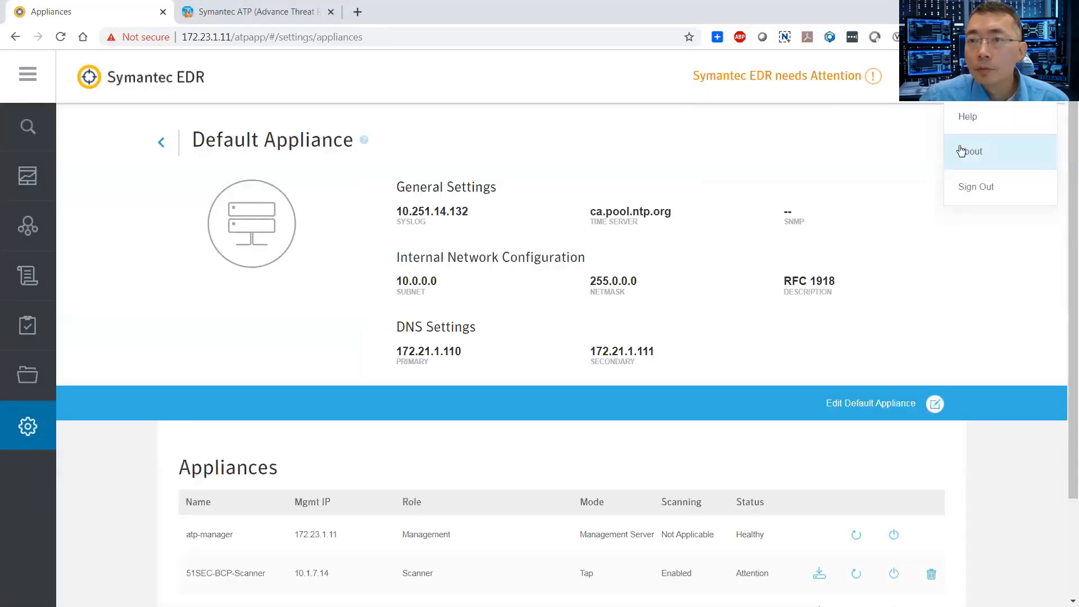
click(970, 152)
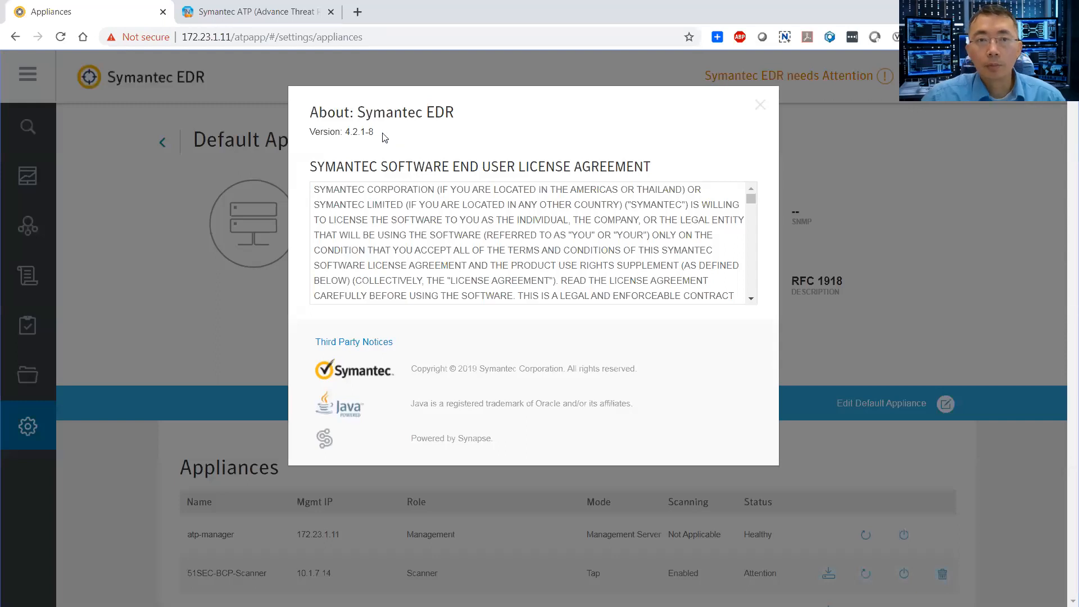
double_click(358, 132)
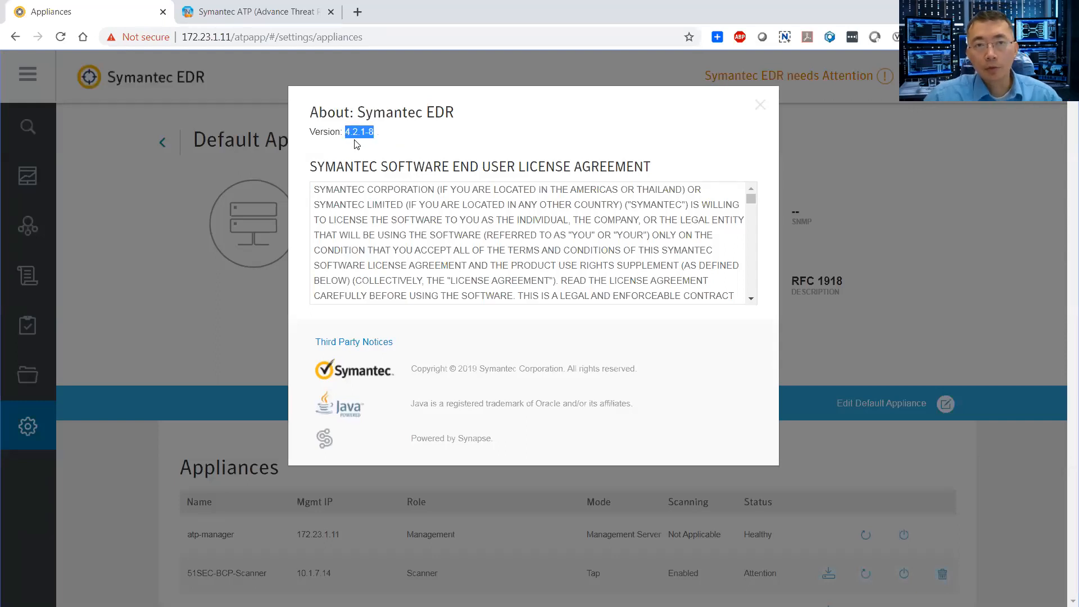
click(759, 104)
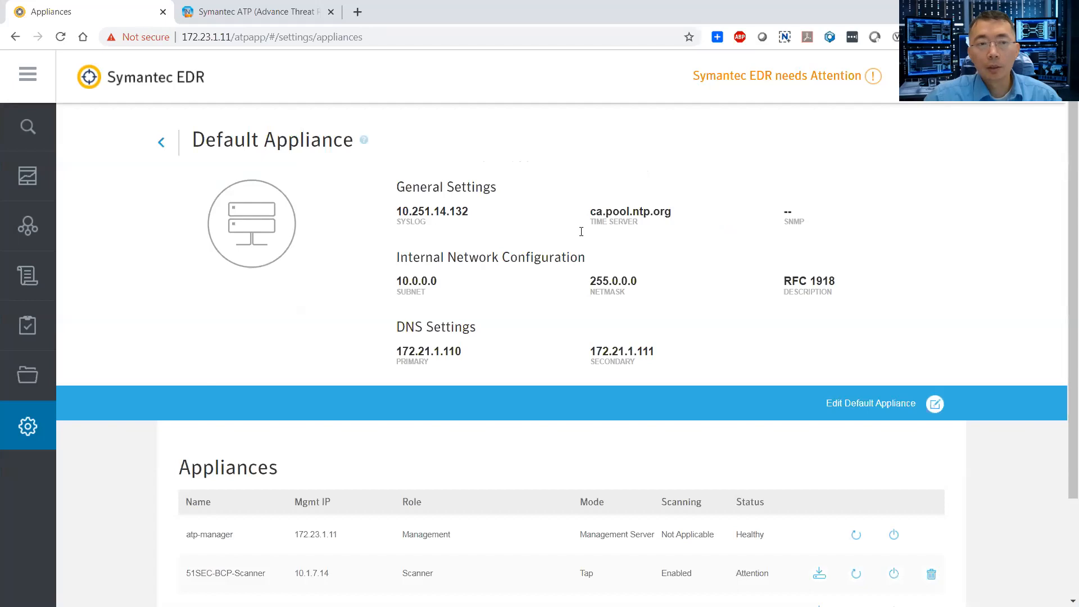
- Go to Settings > Appliances to view atp-manager Healthy and both scanners in Attention
click(161, 141)
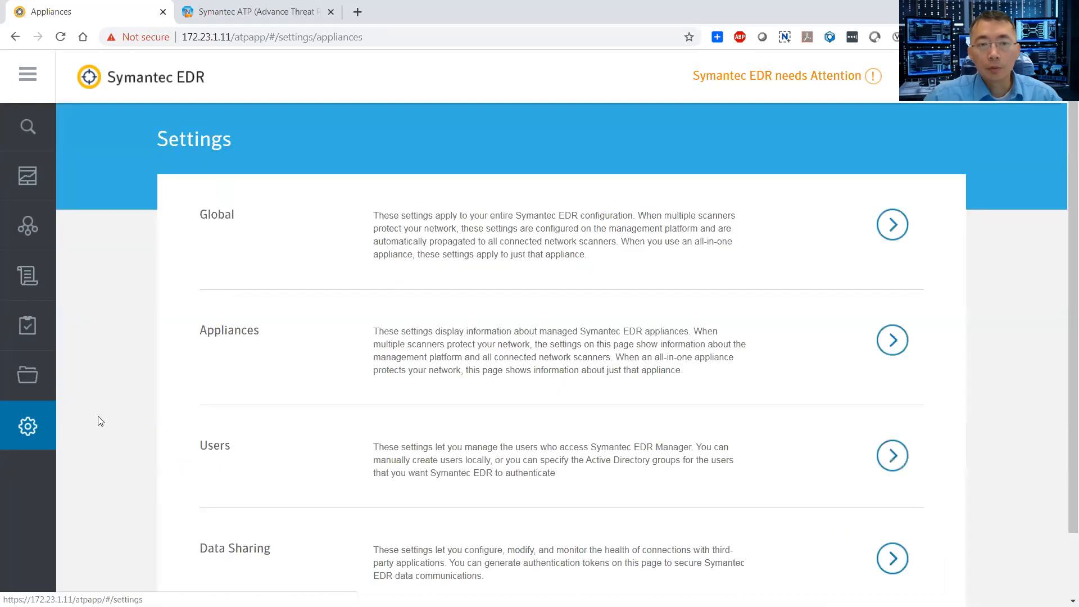
click(891, 340)
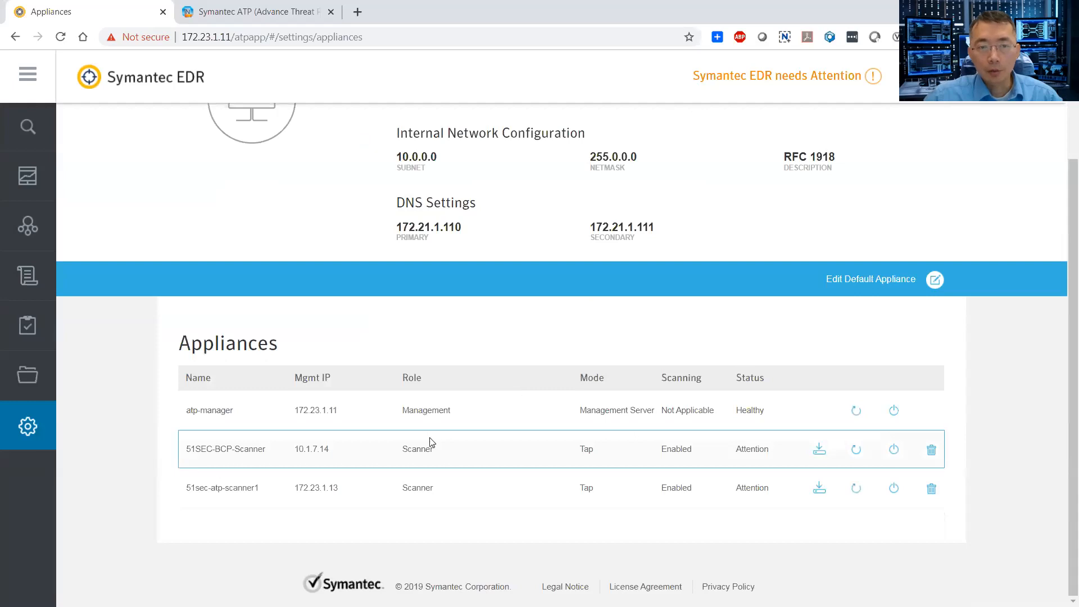
mouse_move(654, 410)
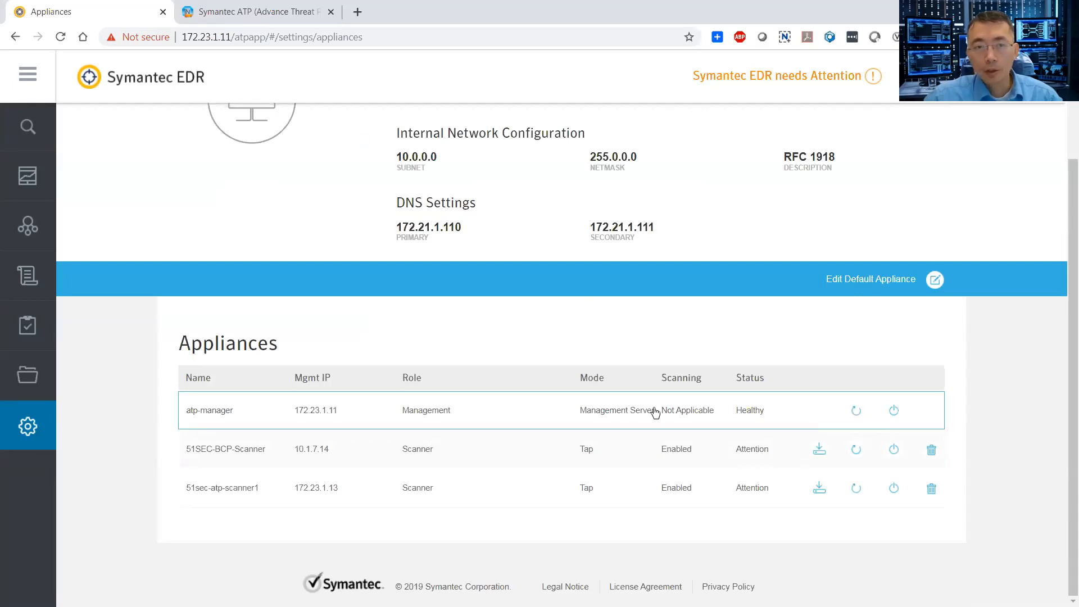
mouse_move(790, 408)
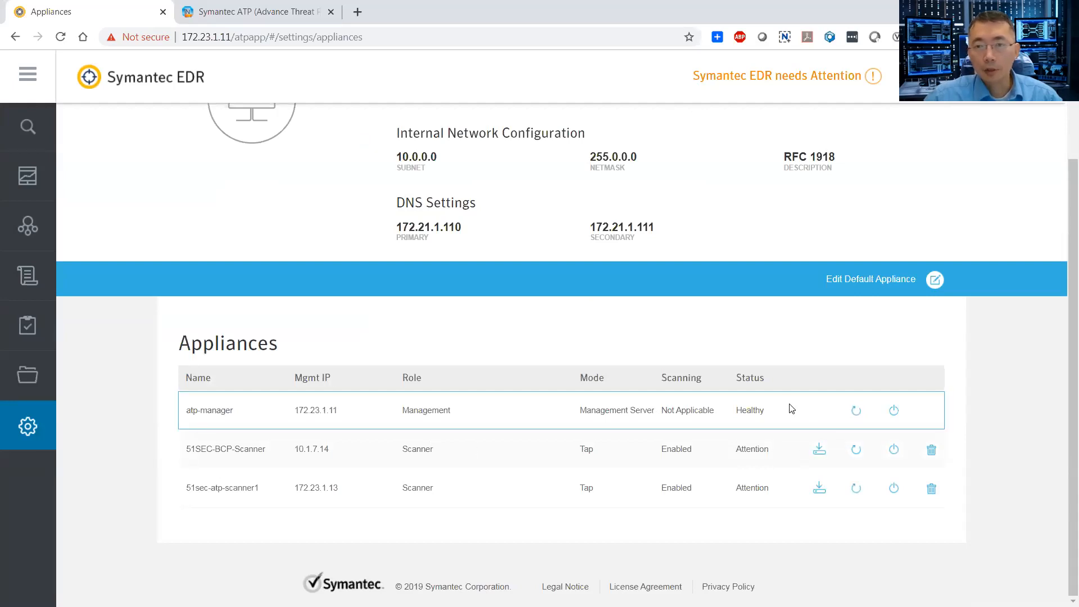
mouse_move(810, 409)
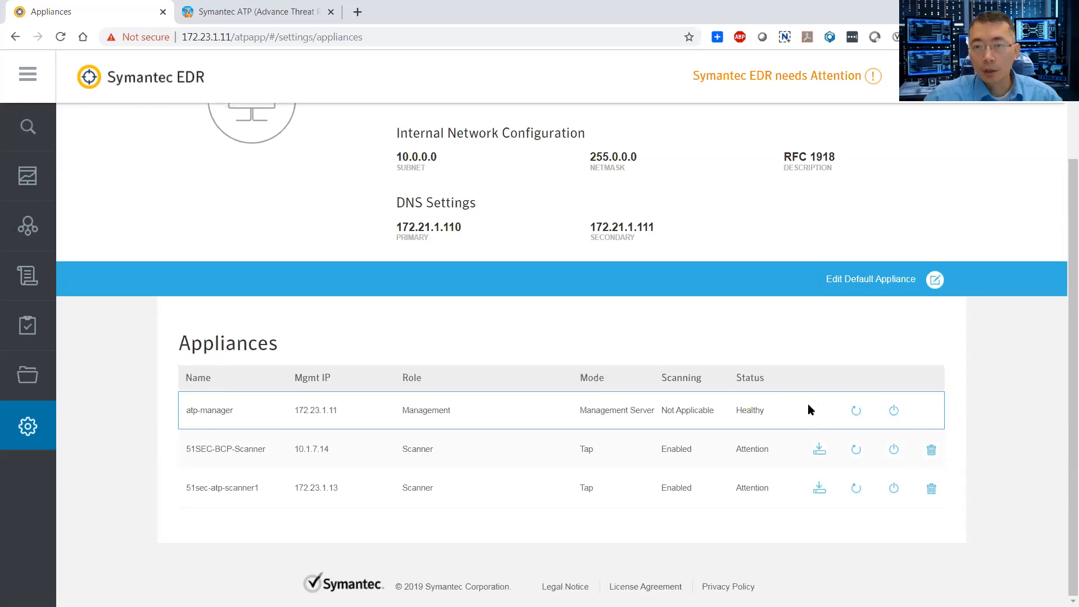
mouse_move(819, 450)
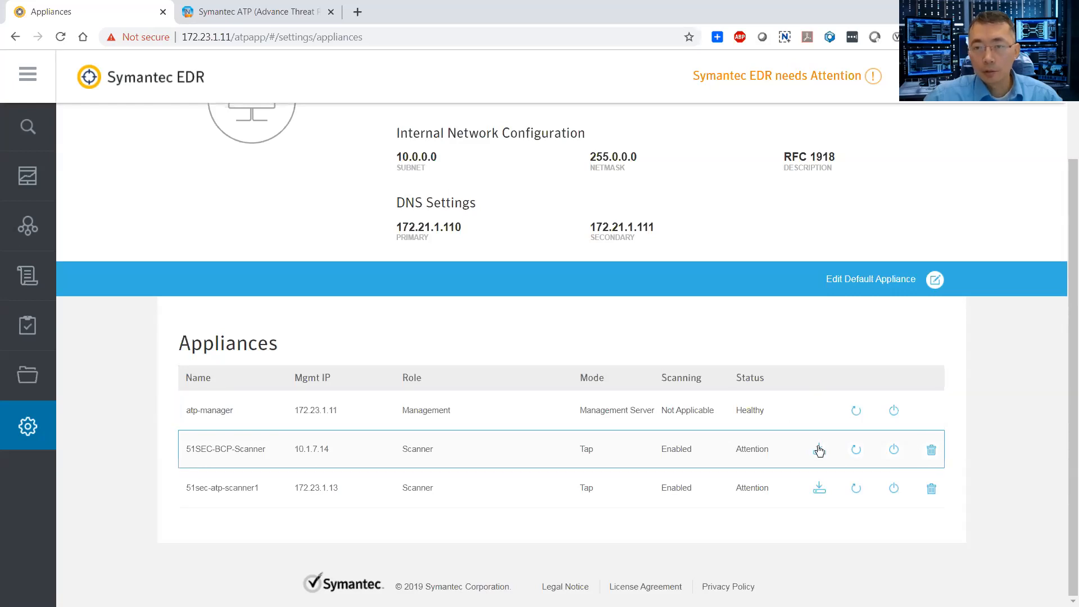
- Confirm the 4.2.1-8 upgrade for 51SEC-BCP-Scanner and 51sec-atp-scanner1
click(819, 449)
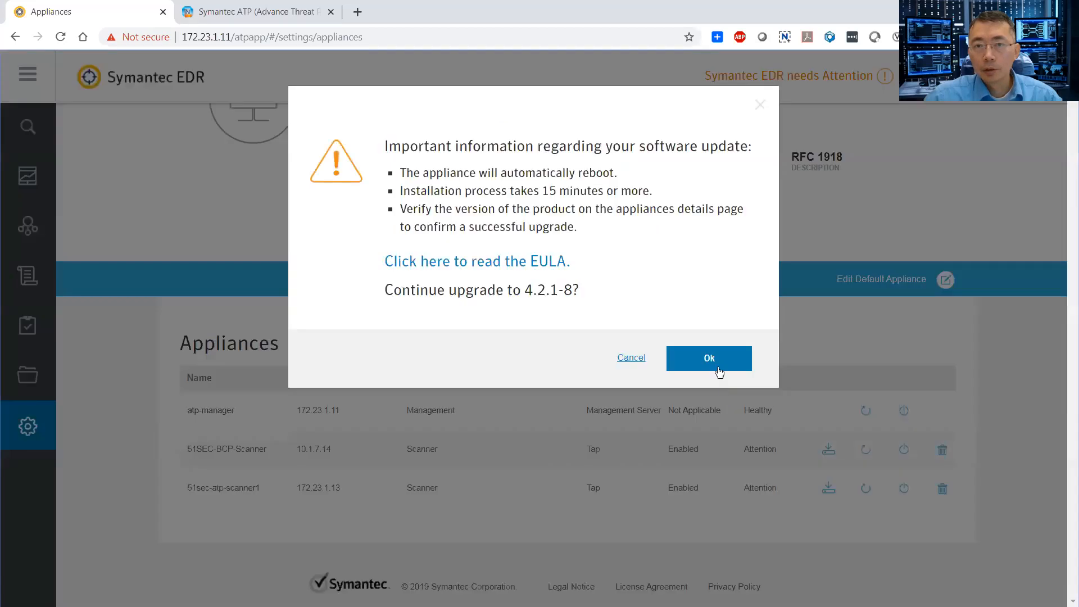
click(708, 358)
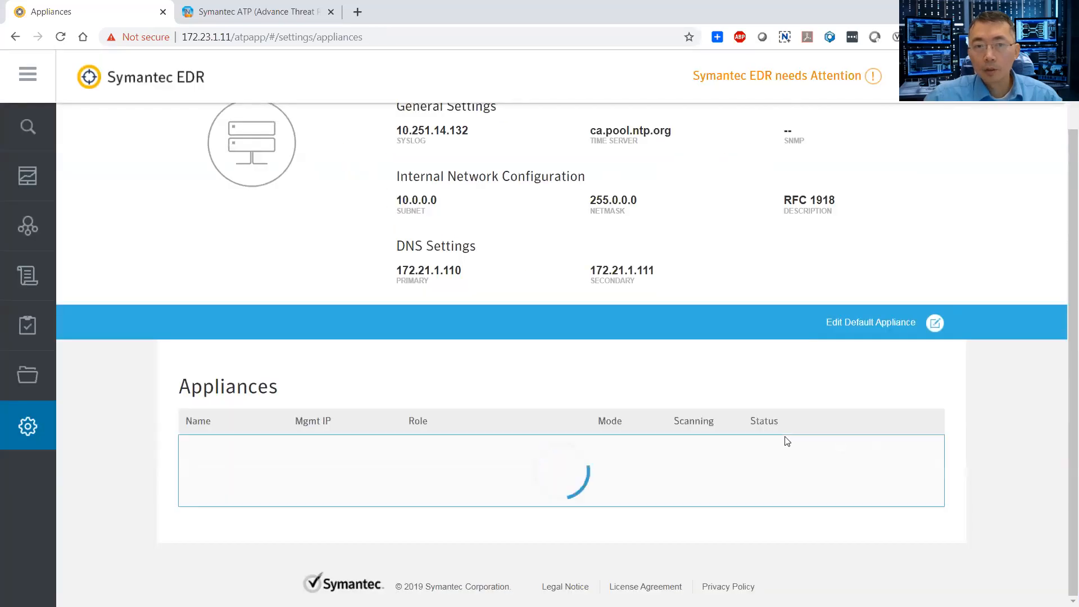
click(827, 449)
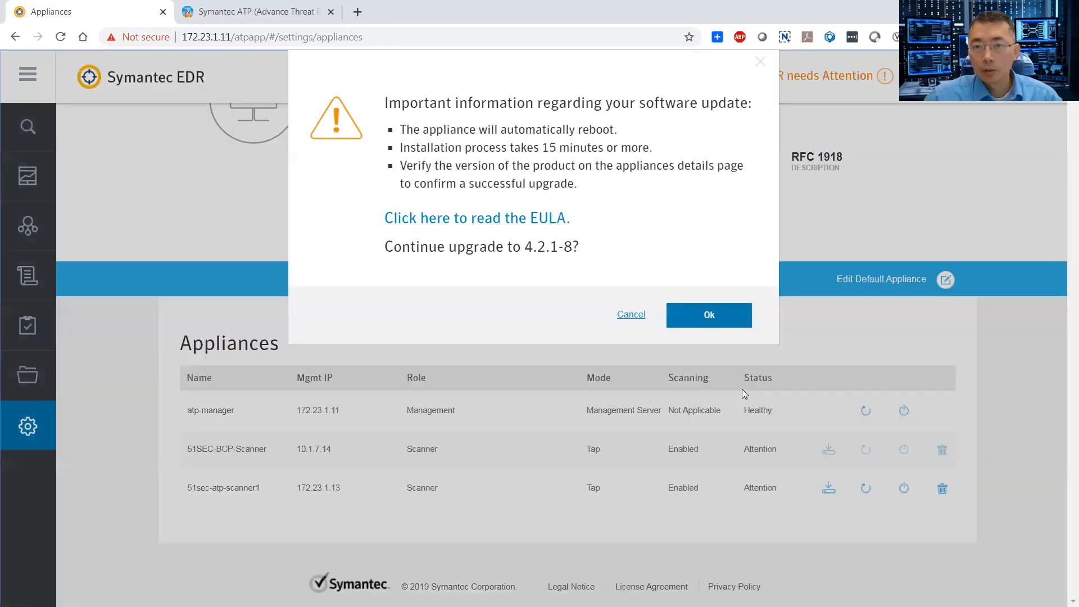
click(630, 314)
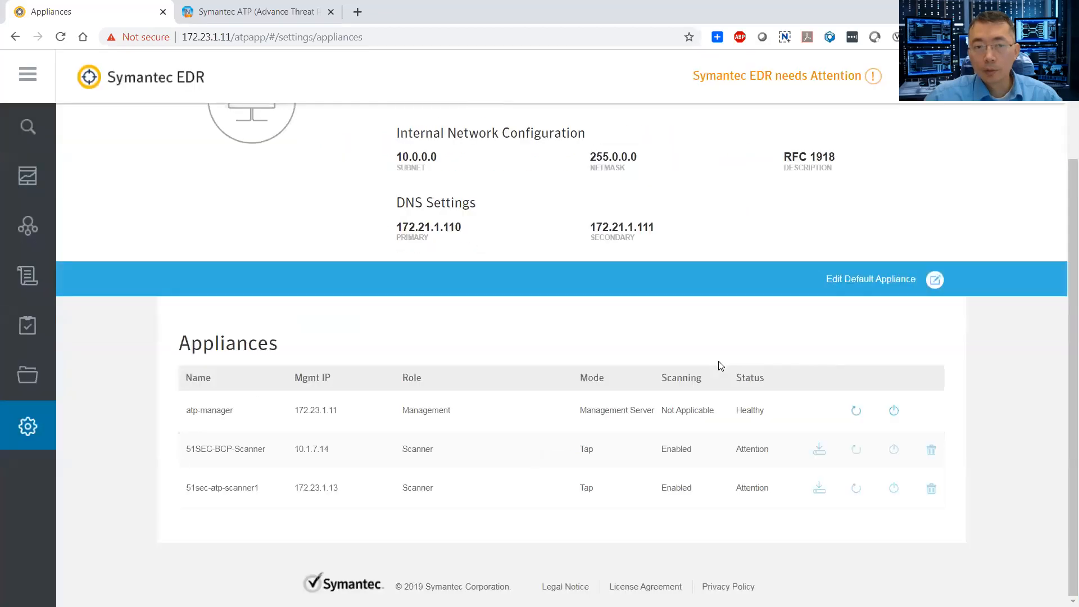
mouse_move(720, 382)
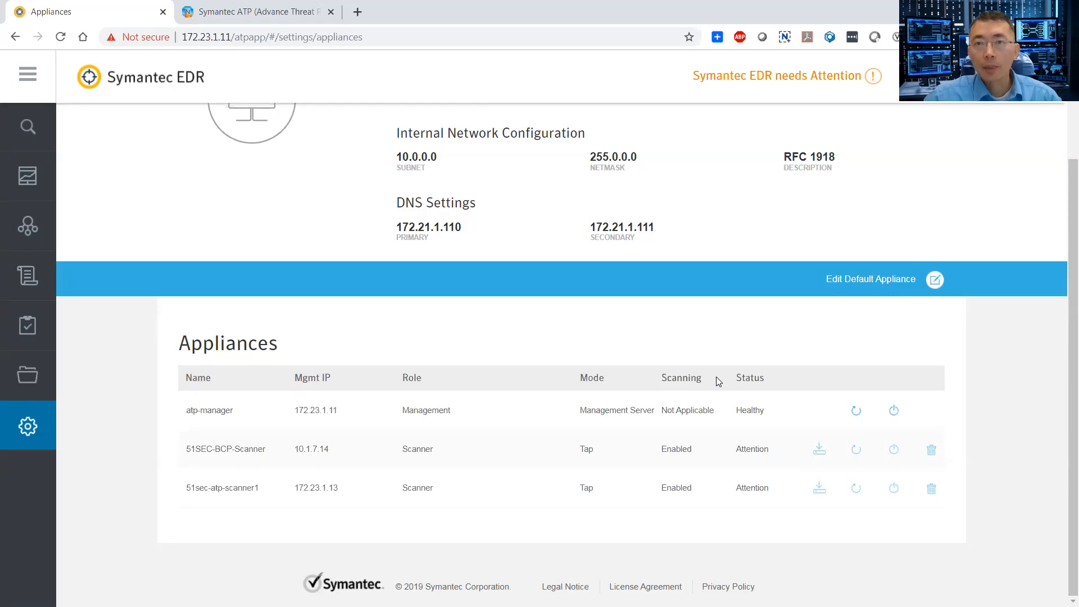
mouse_move(816, 287)
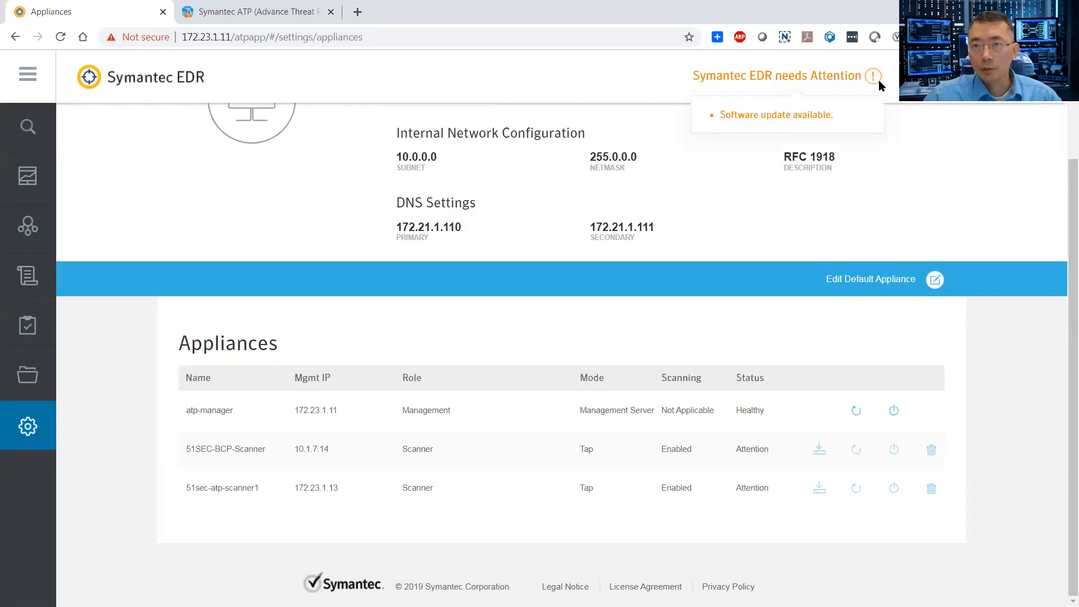
mouse_move(803, 78)
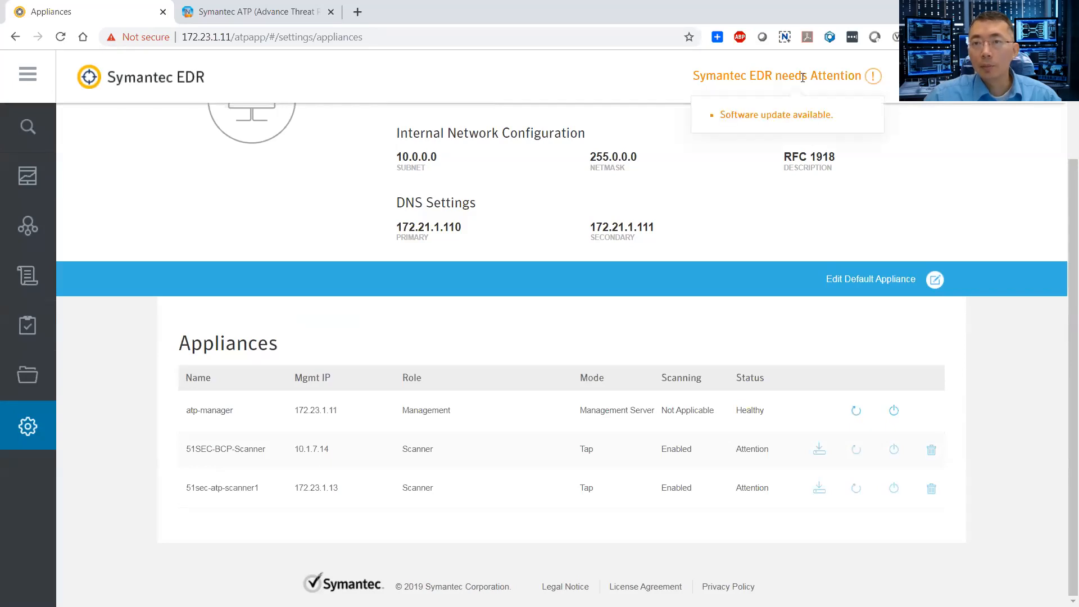